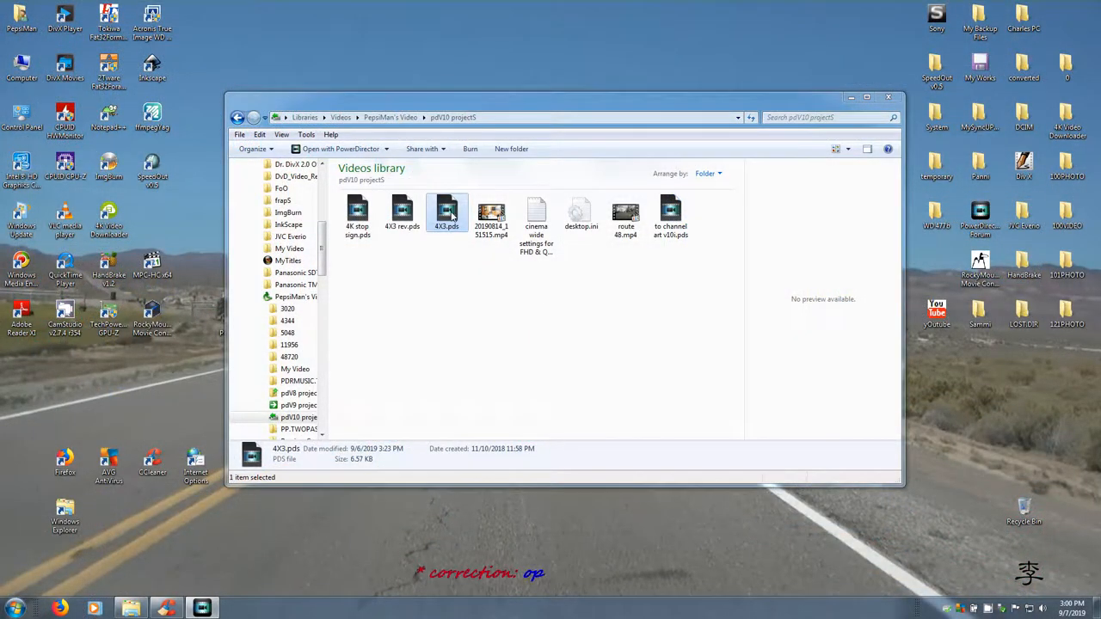
- Load the 4K3.pds project, drop Y.jpg onto the timeline and go to Produce
double_click(447, 210)
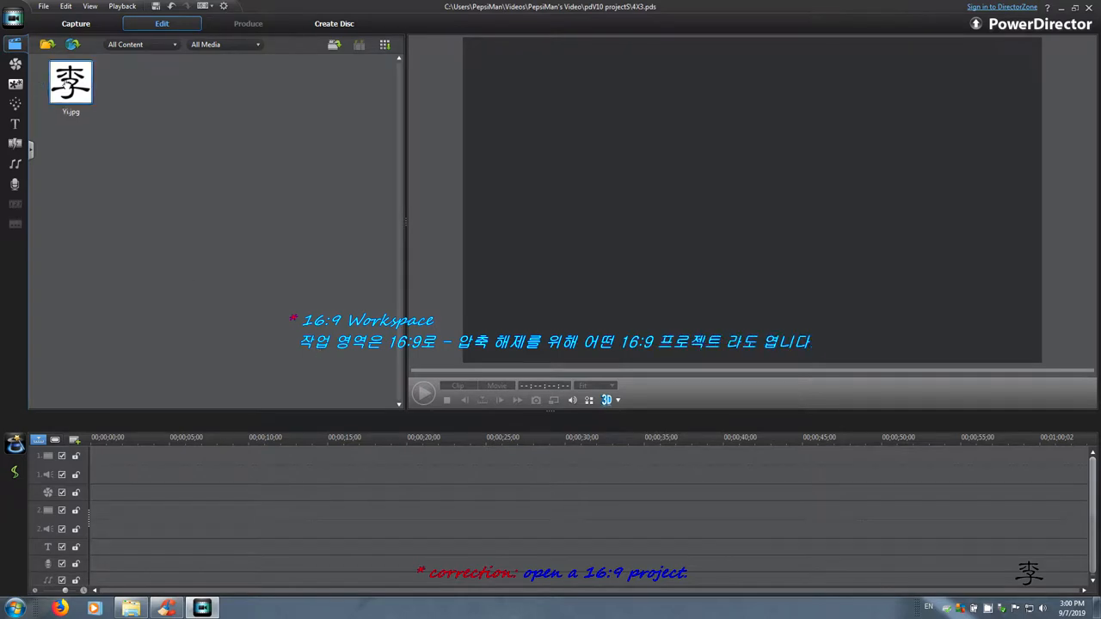
drag(70, 82, 129, 458)
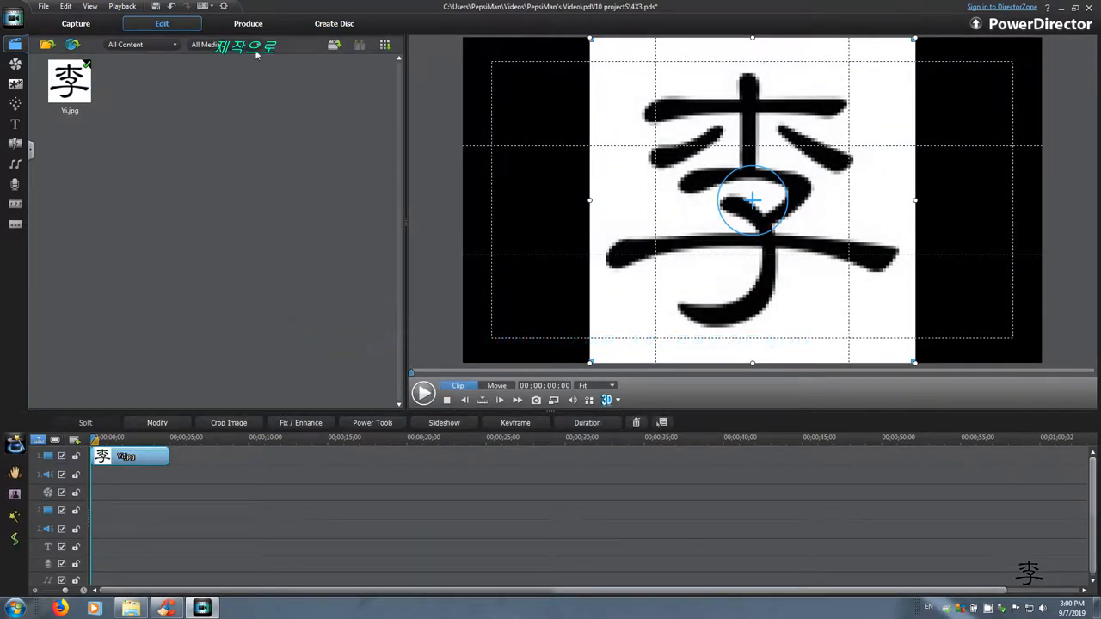
click(248, 24)
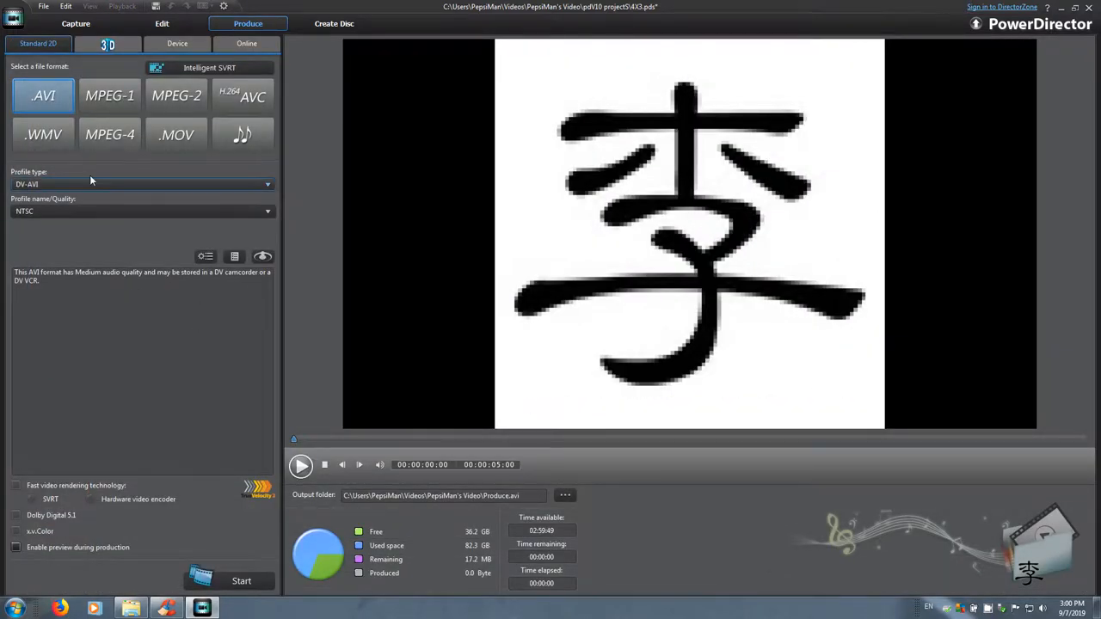
- Pick MPEG-4 as the output format and begin a new custom quality profile
click(110, 134)
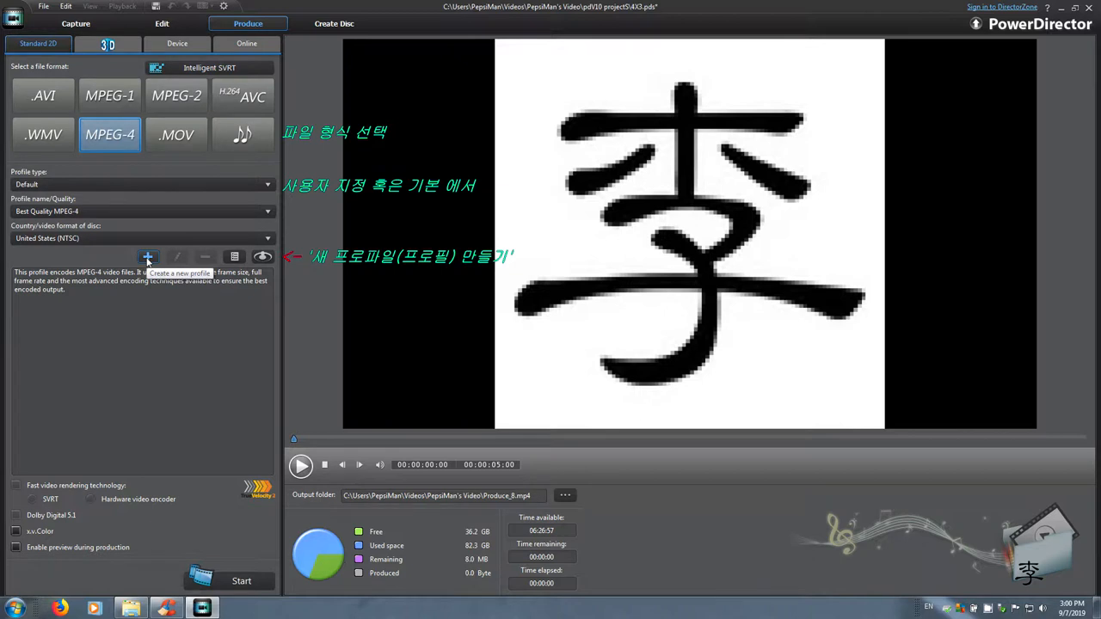
click(148, 256)
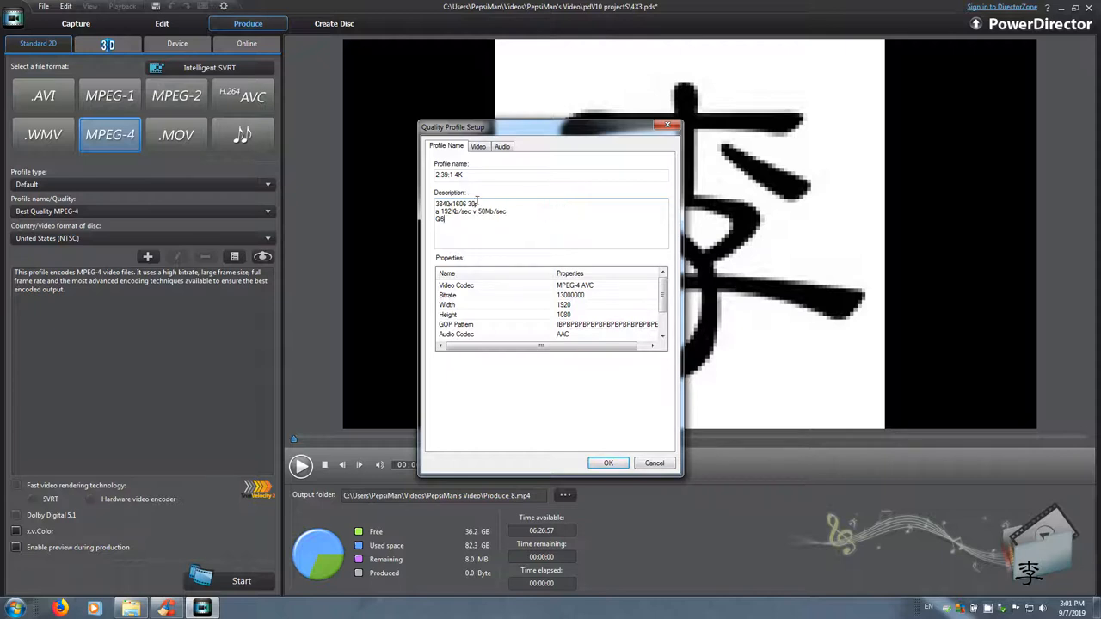
- In Calculator, divide 3840 by 2.39, then by 2.4 to get a 1600-pixel height
click(14, 609)
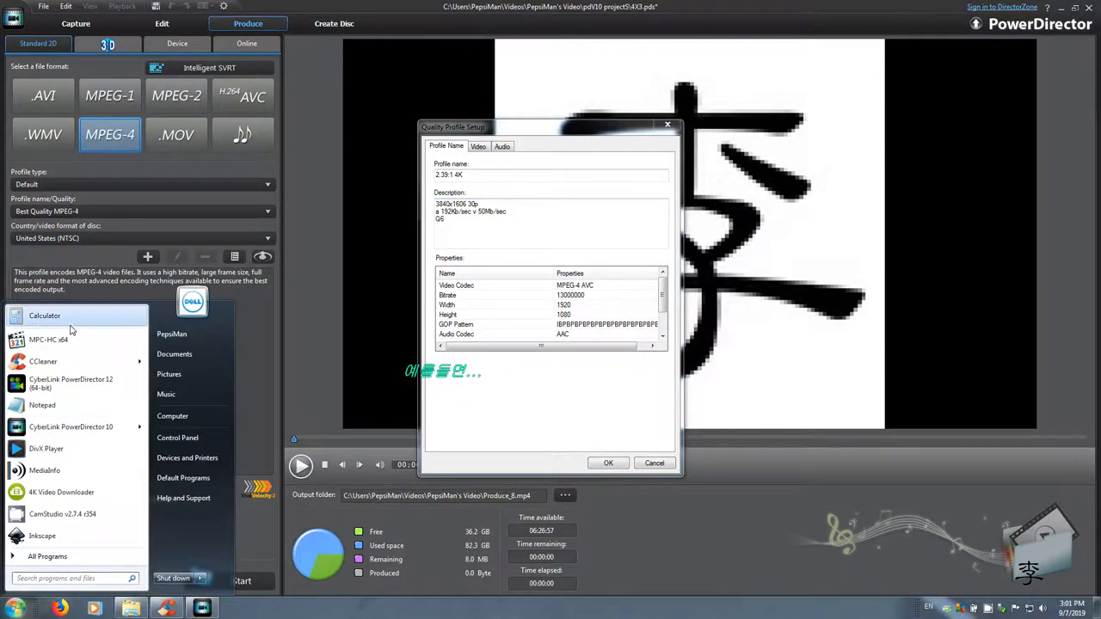
click(45, 316)
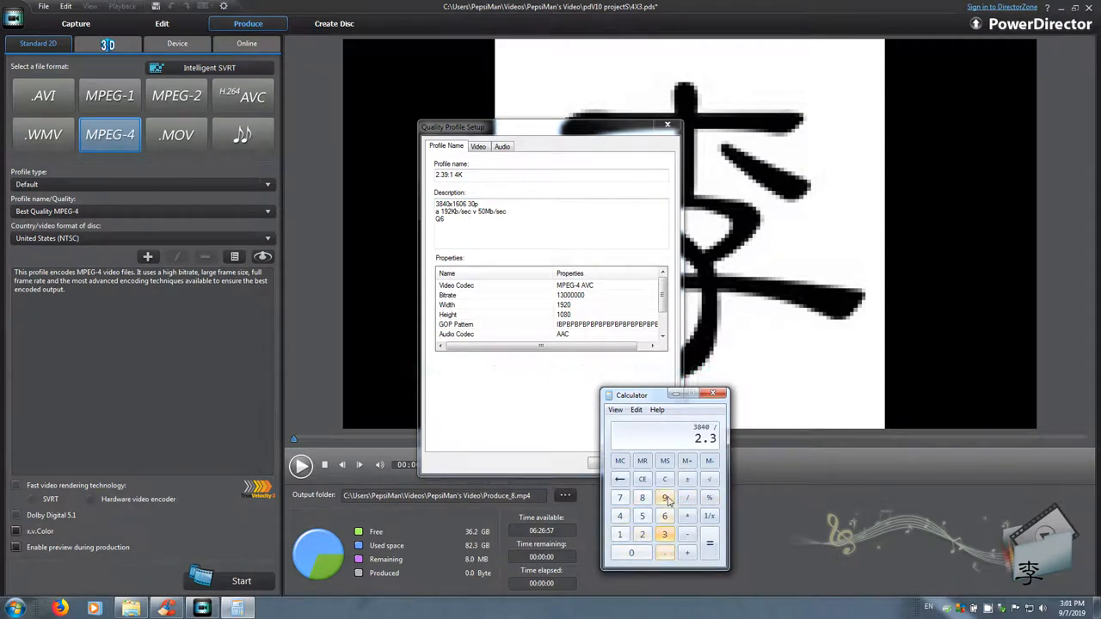
click(709, 544)
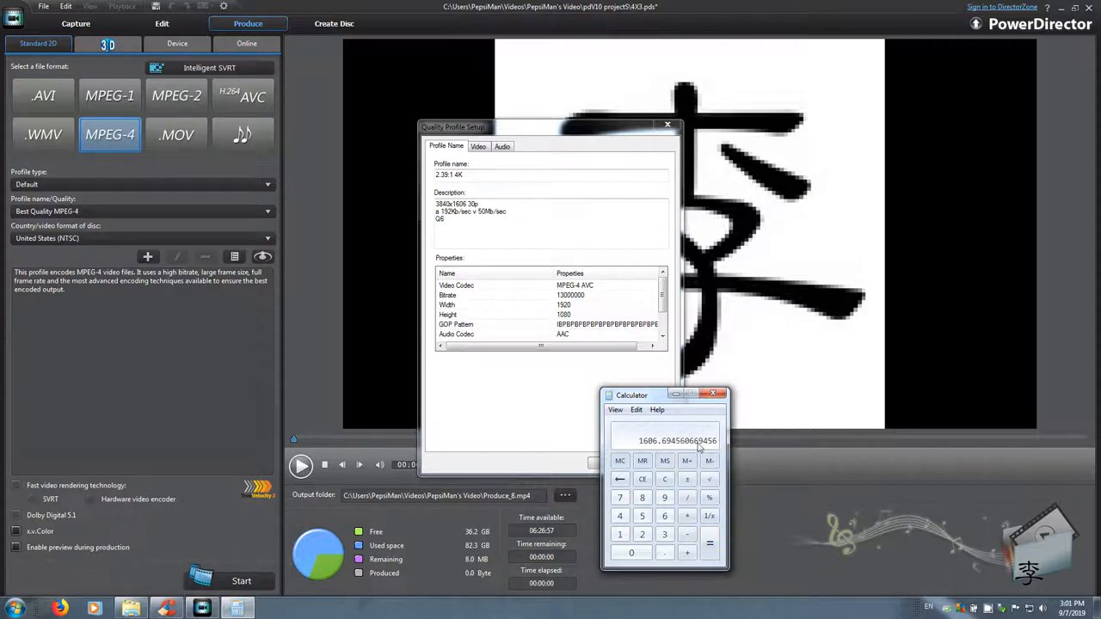
mouse_move(657, 449)
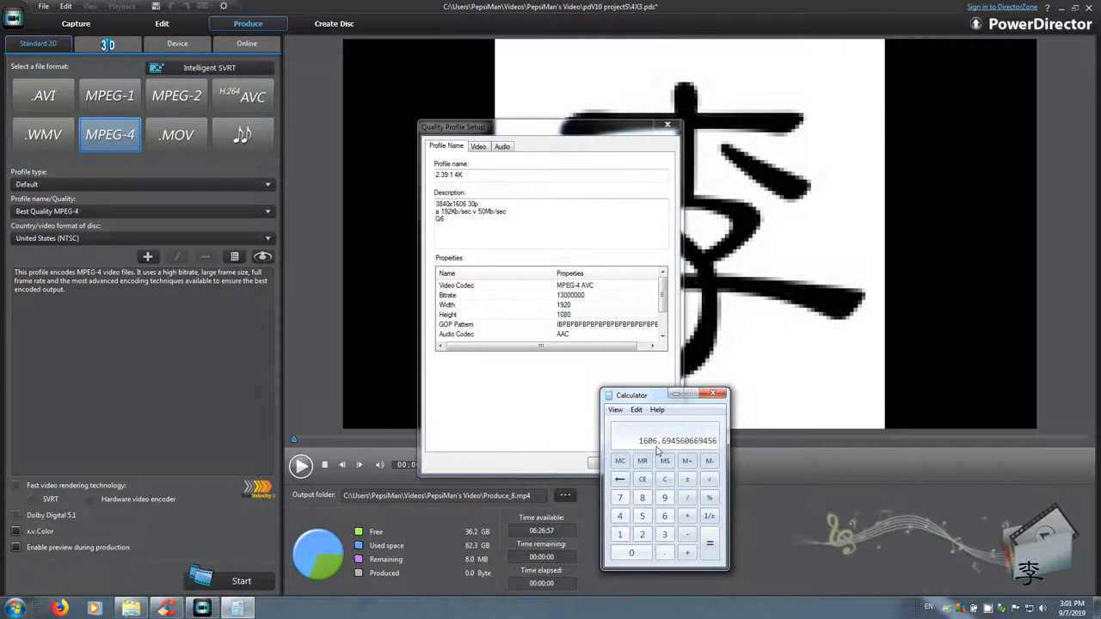
click(641, 479)
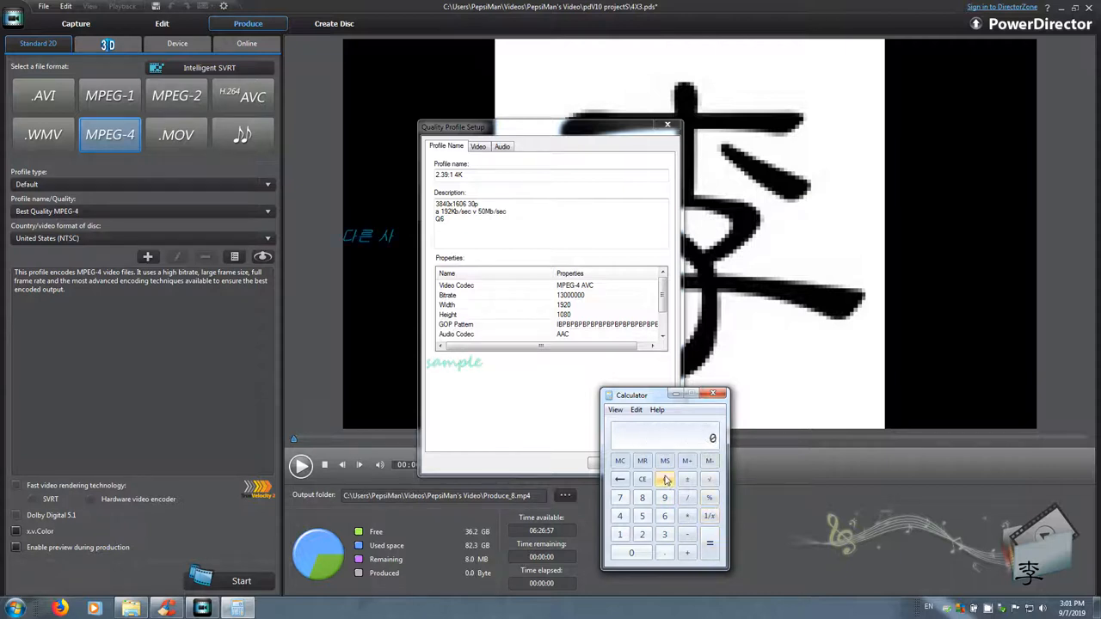
click(642, 498)
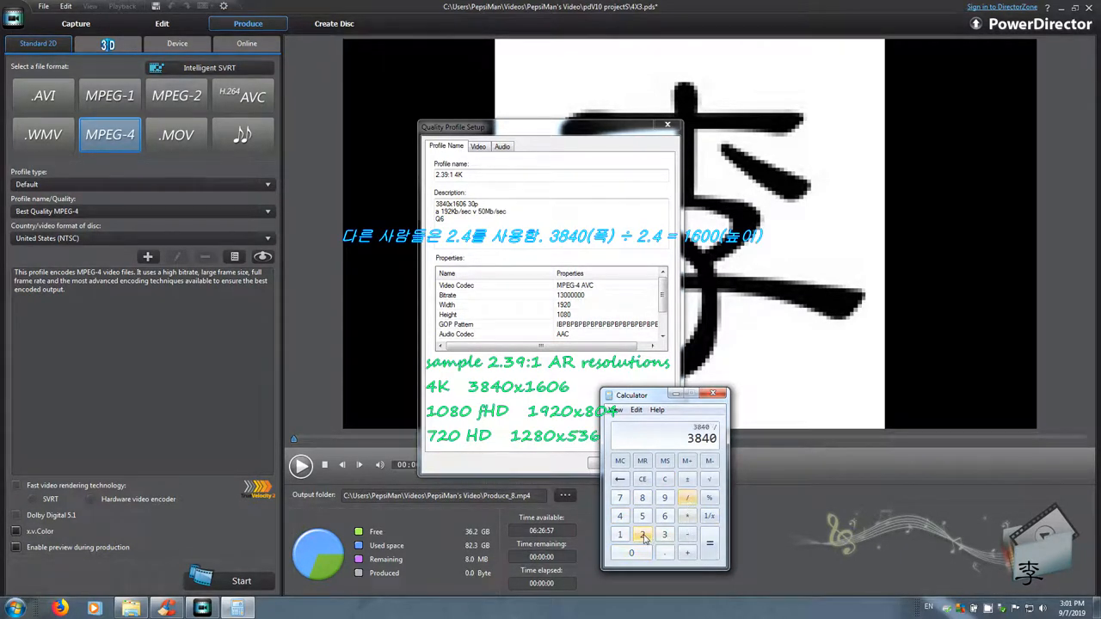
click(709, 543)
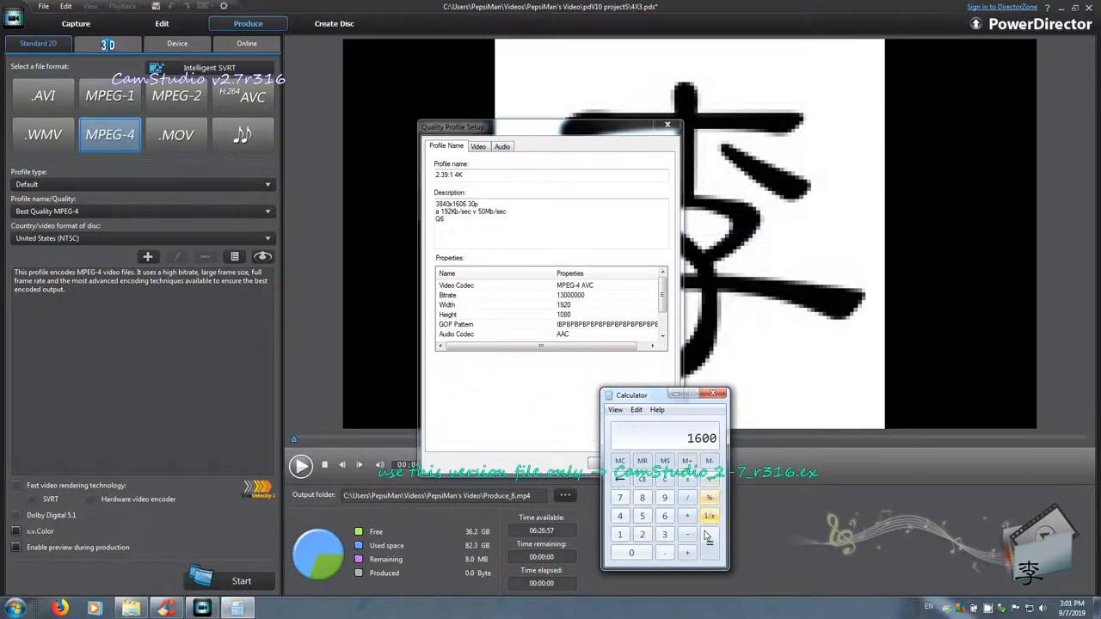
click(712, 394)
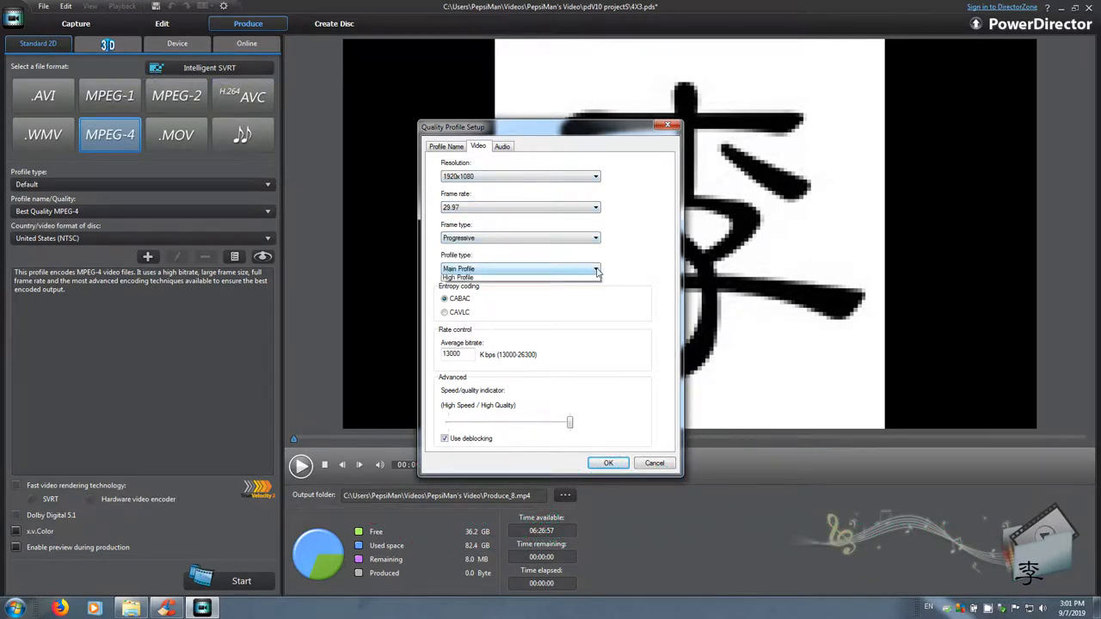
- Choose High Profile encoding, try a 50000 Kbps bitrate and dismiss the range warning
click(458, 277)
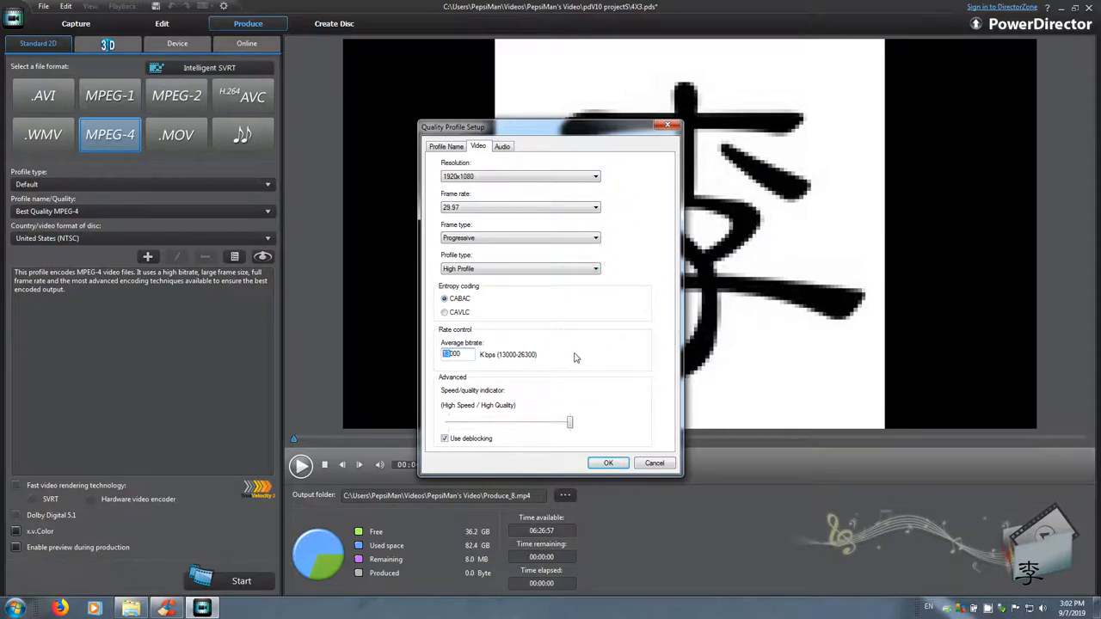
text(50000)
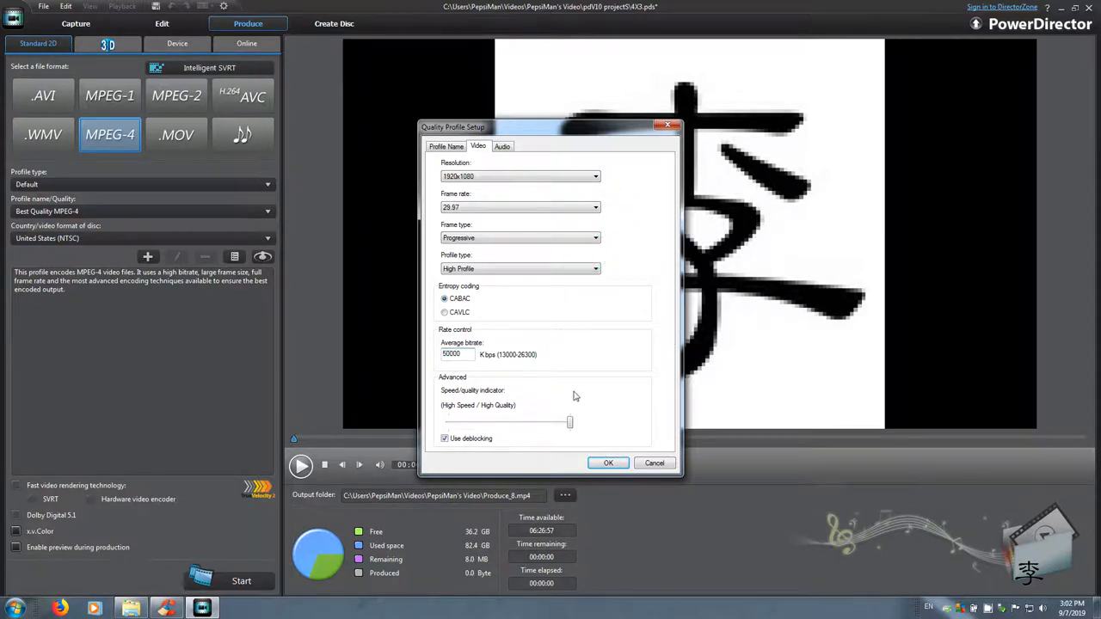
click(503, 144)
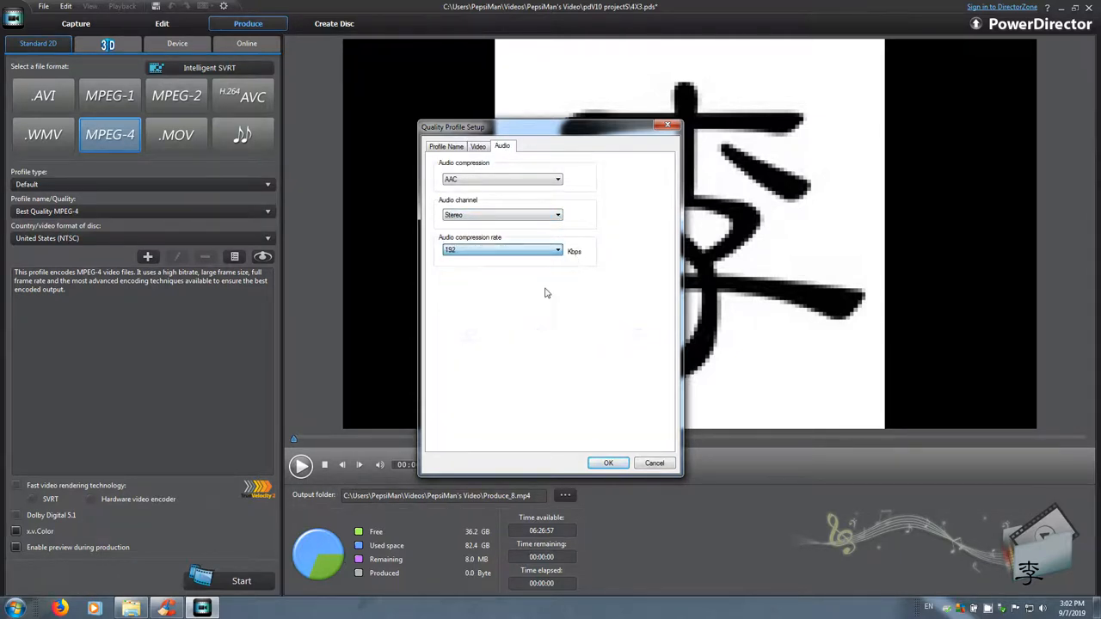
click(478, 144)
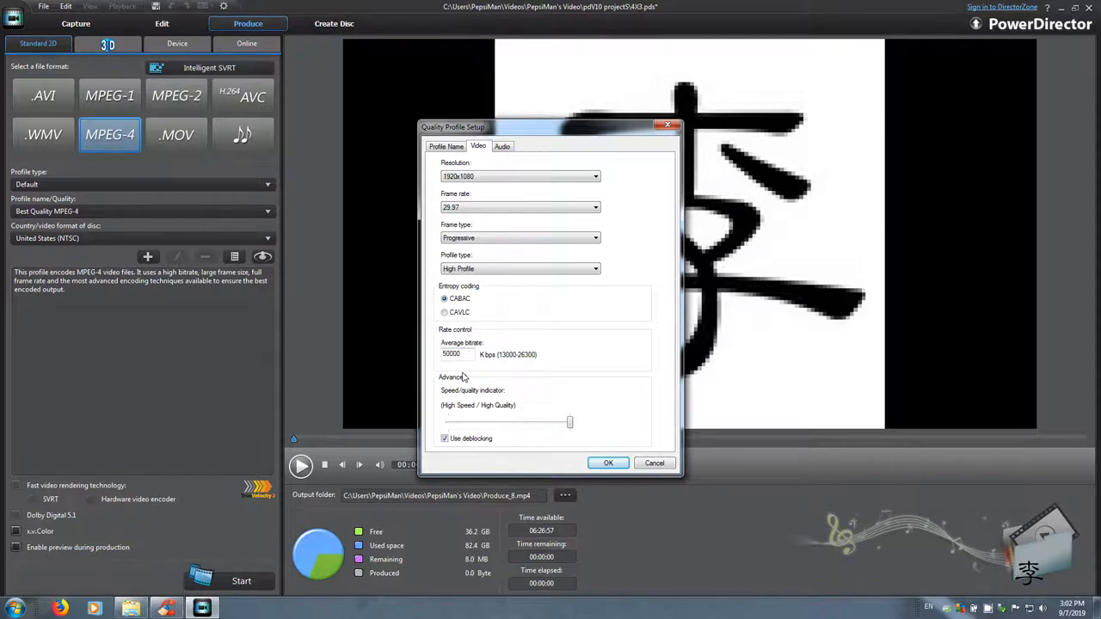
mouse_move(530, 370)
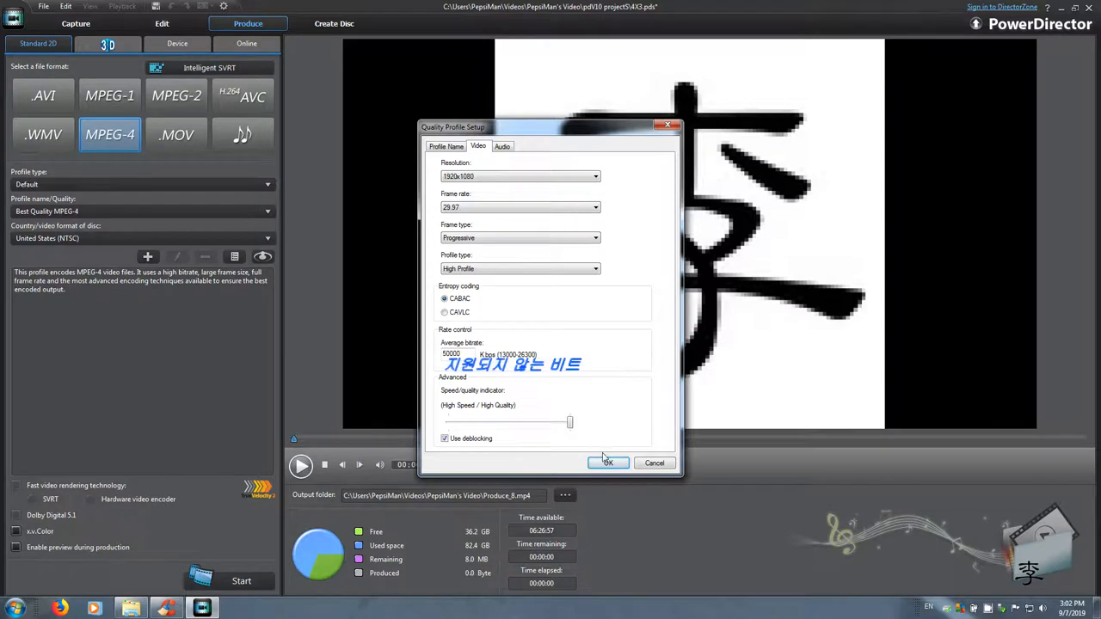
click(607, 462)
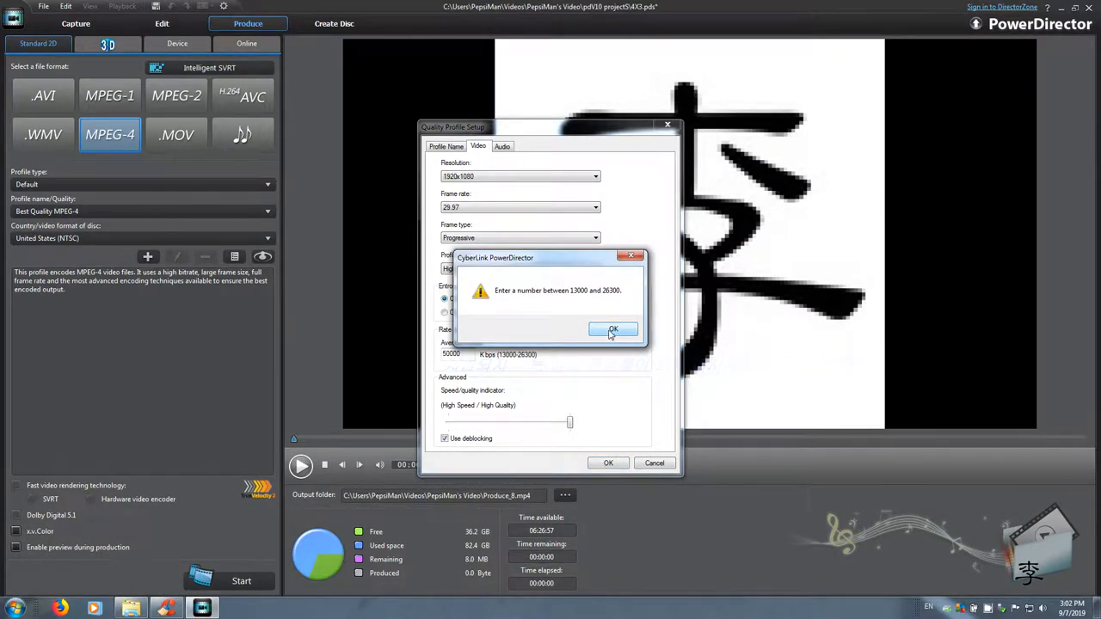
click(612, 331)
text(26000)
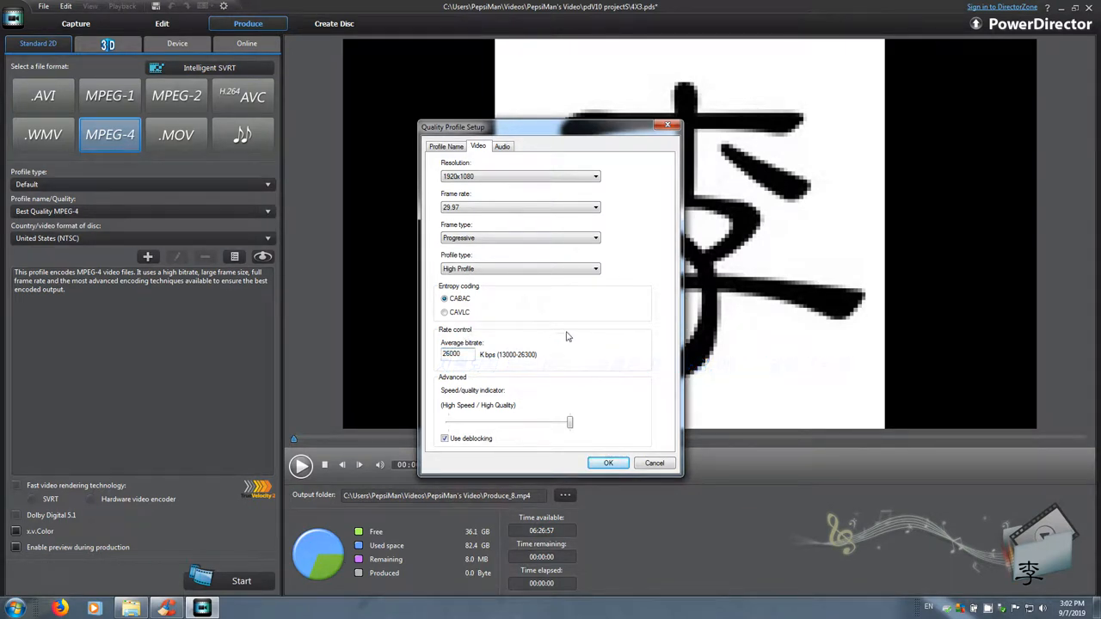
- Save the 2.39:1 4K profile at the 26300 Kbps maximum and return to Edit
click(445, 144)
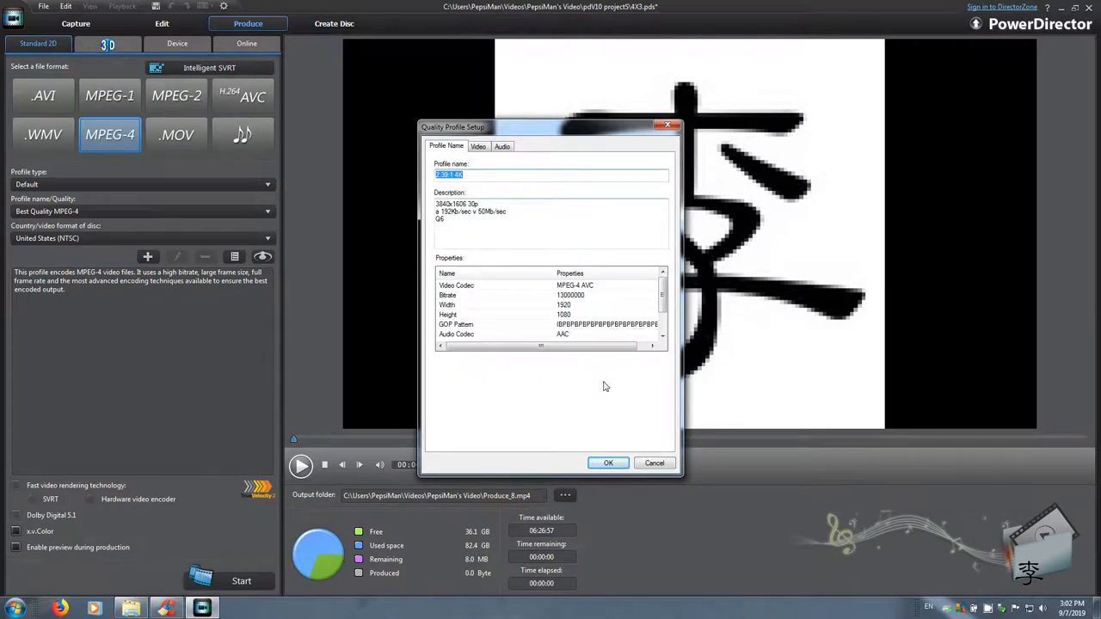
click(609, 463)
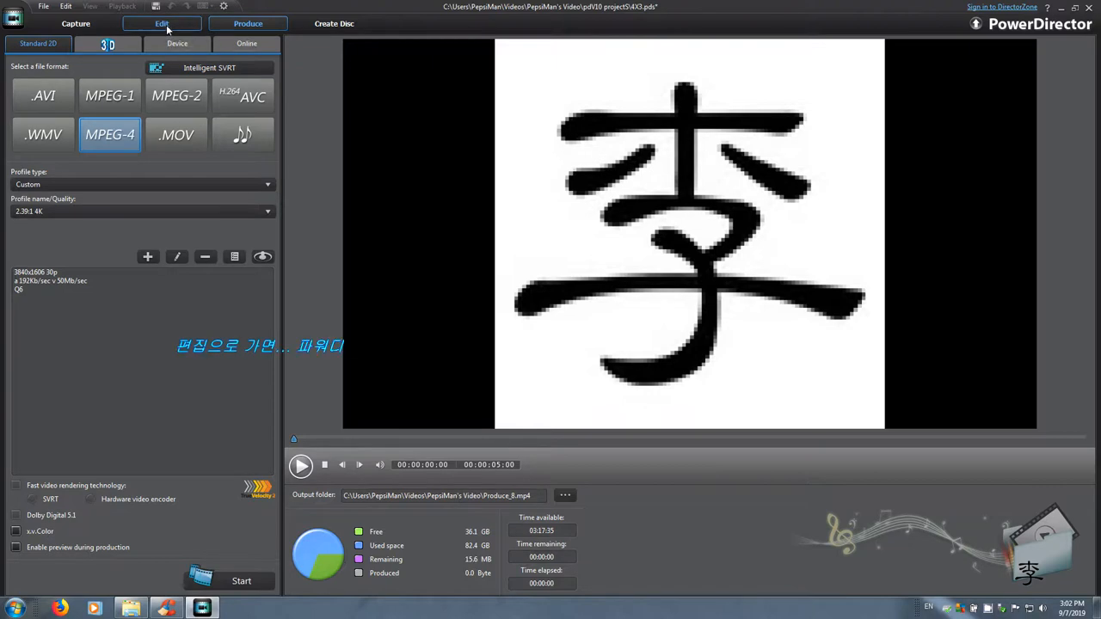
click(161, 24)
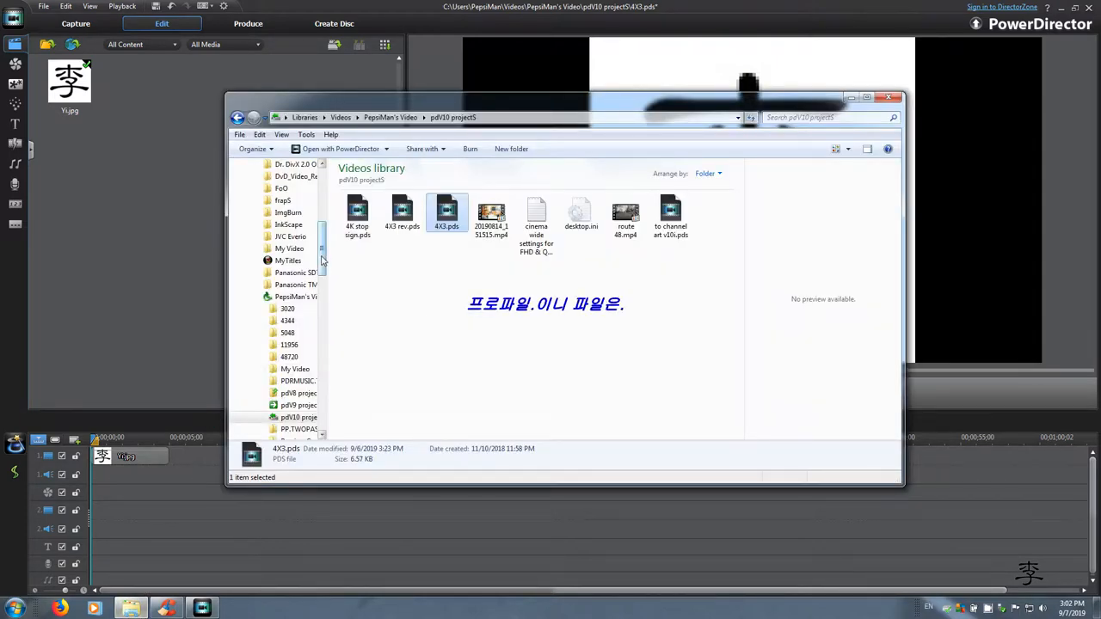
- Reach CyberLink > PowerDirector > 10.0 under AppData Roaming and load ProfMan.ini in Notepad
scroll(down, 3)
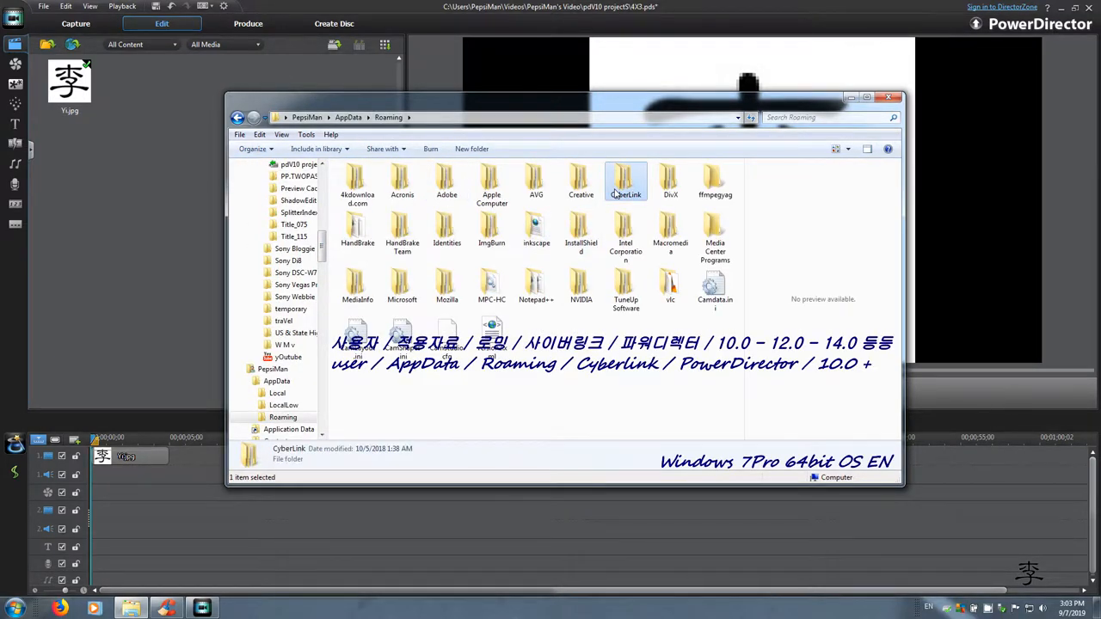
double_click(626, 181)
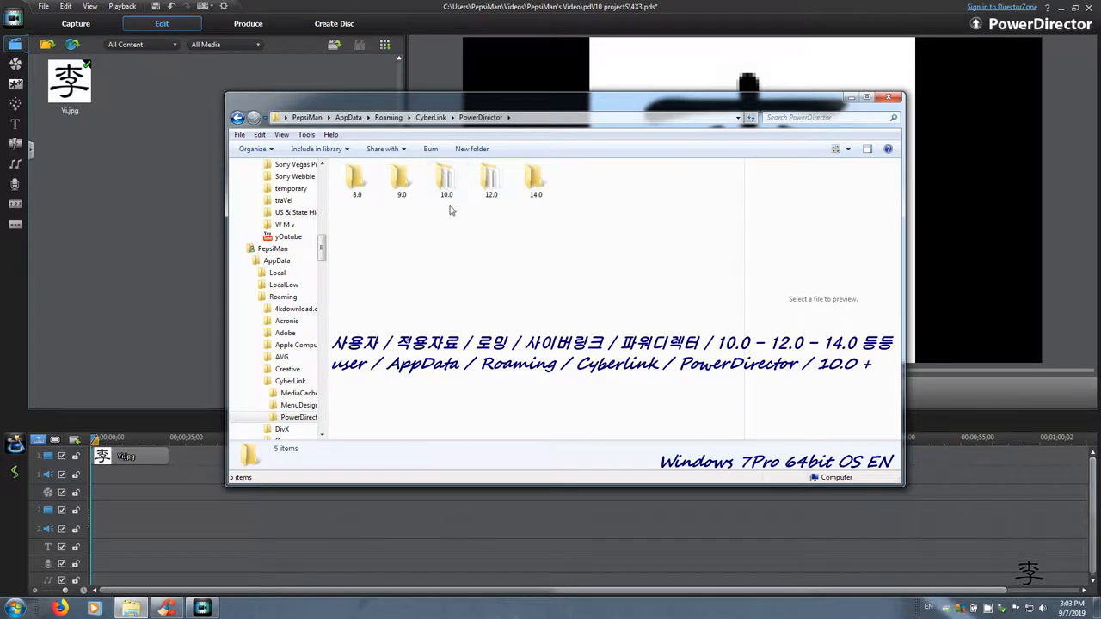
double_click(448, 181)
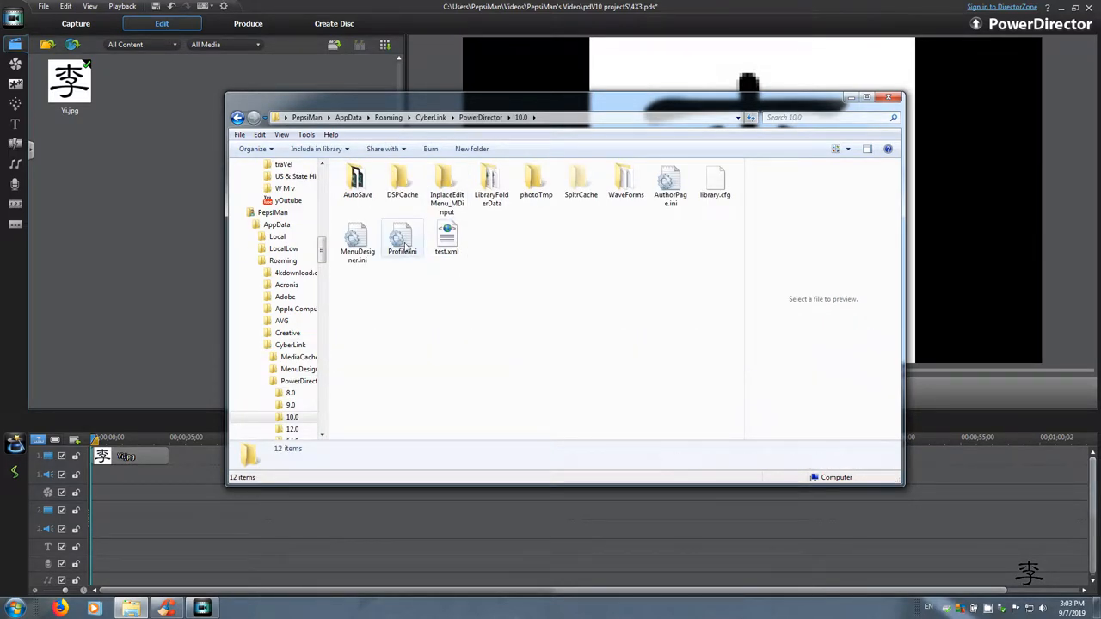
double_click(403, 241)
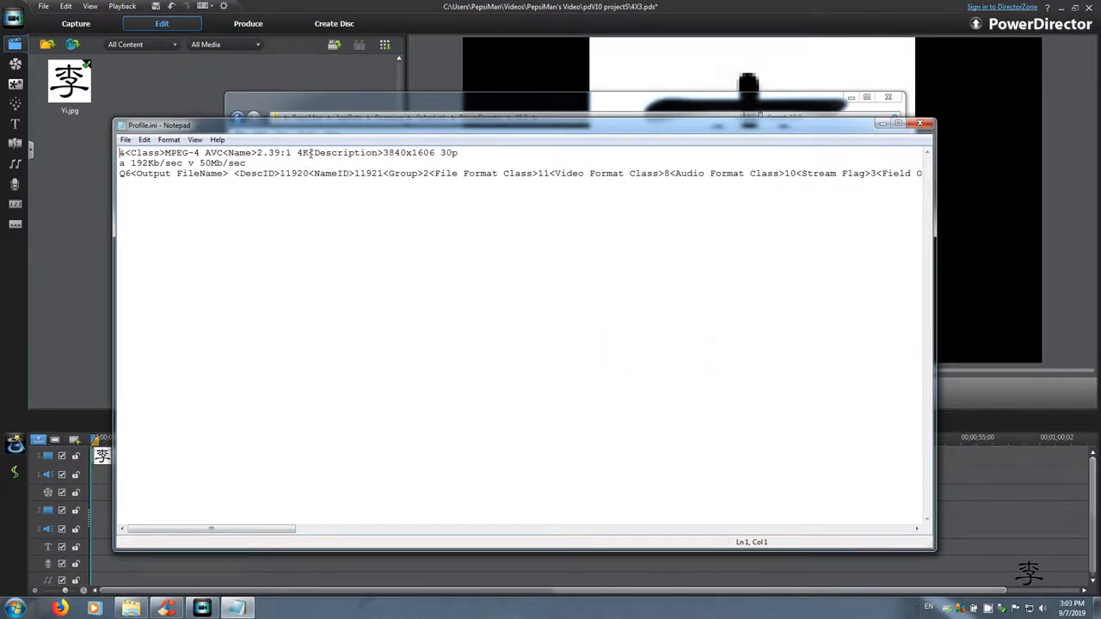
- Scroll to the Video BitRate entry and select its value to overwrite with 50000000
drag(210, 529, 241, 530)
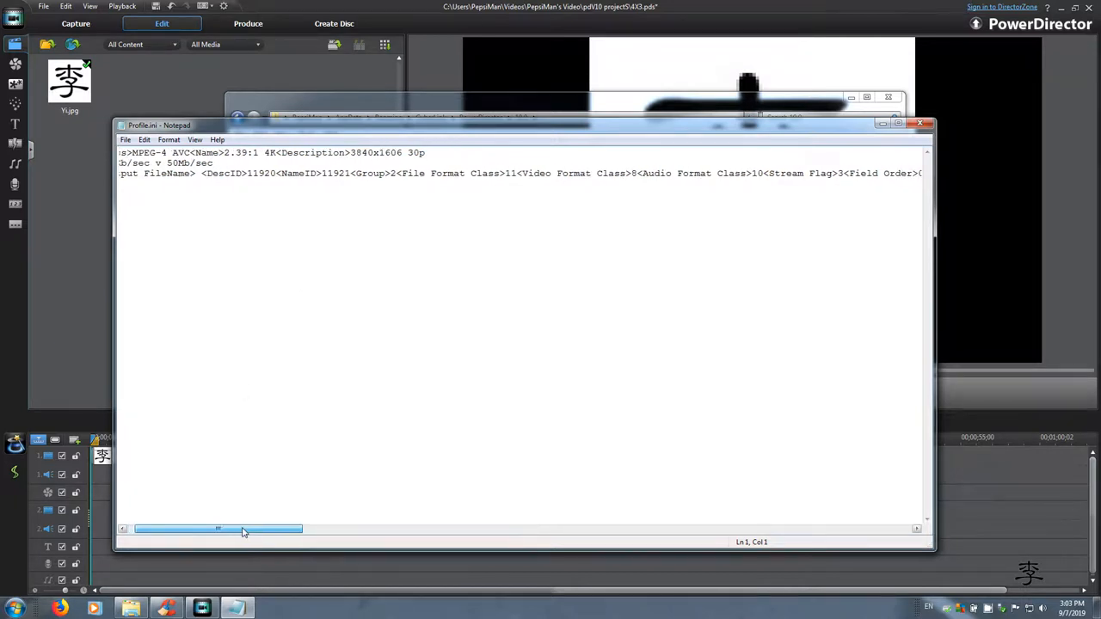
drag(218, 530, 299, 530)
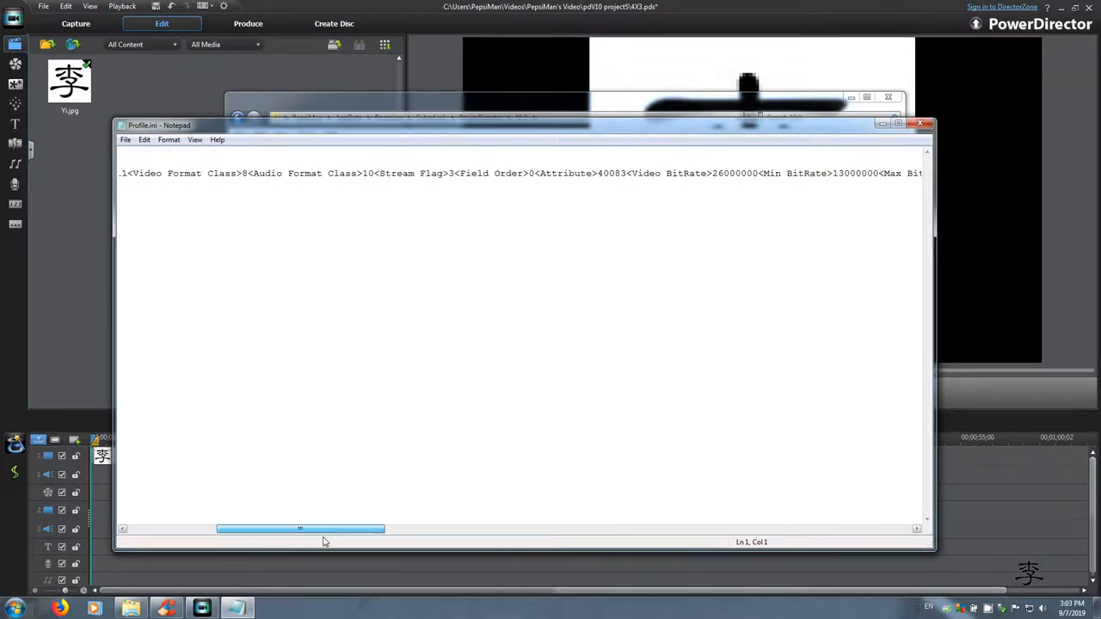
drag(300, 530, 341, 530)
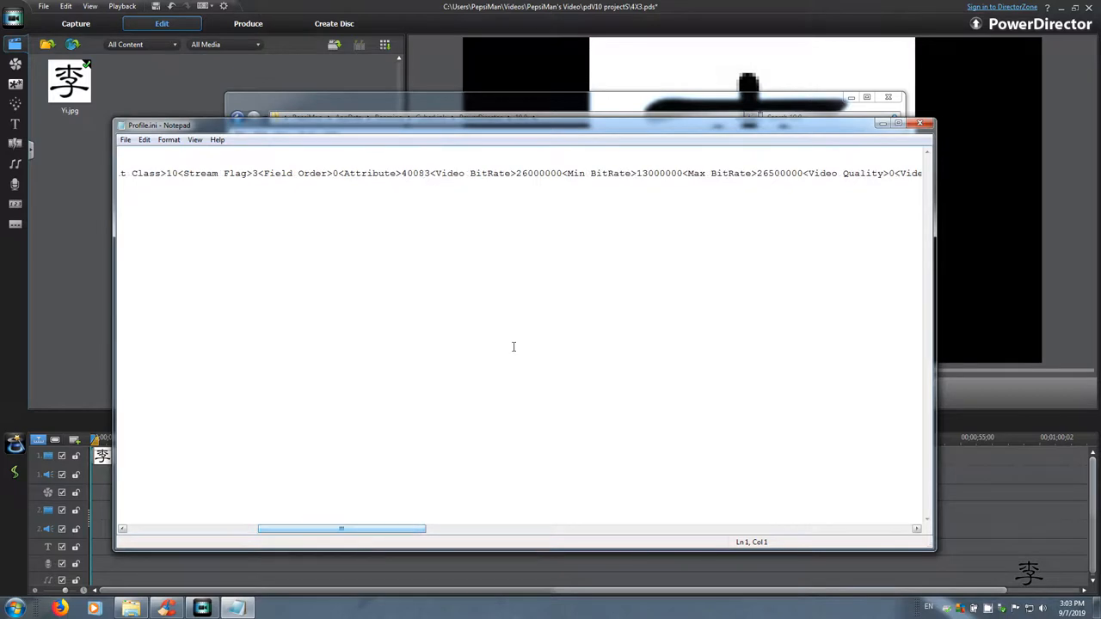
double_click(523, 172)
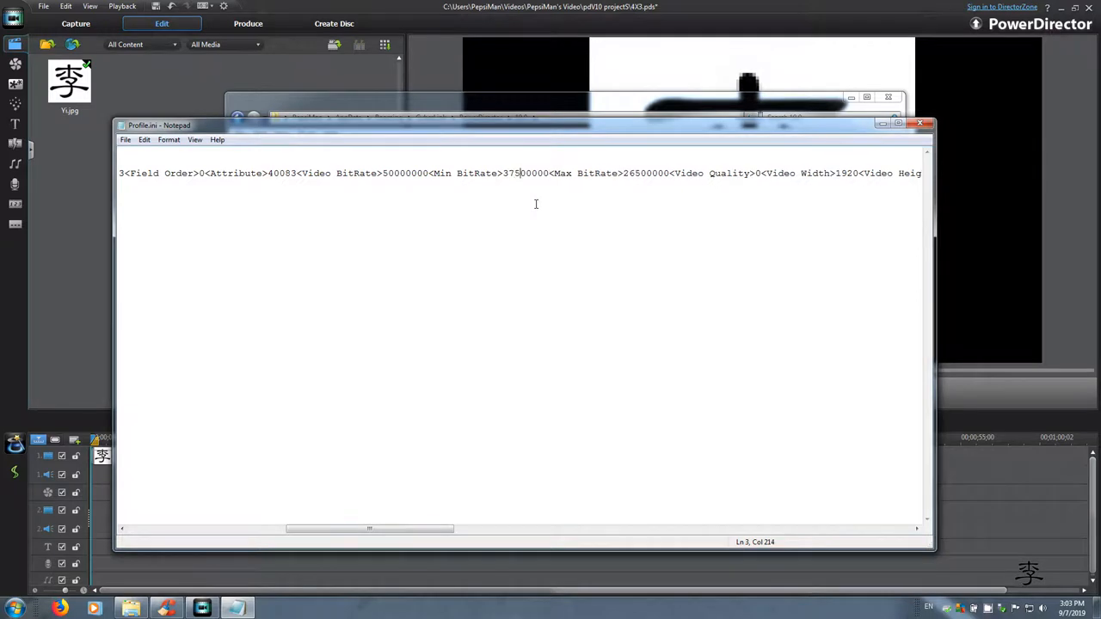
mouse_move(623, 178)
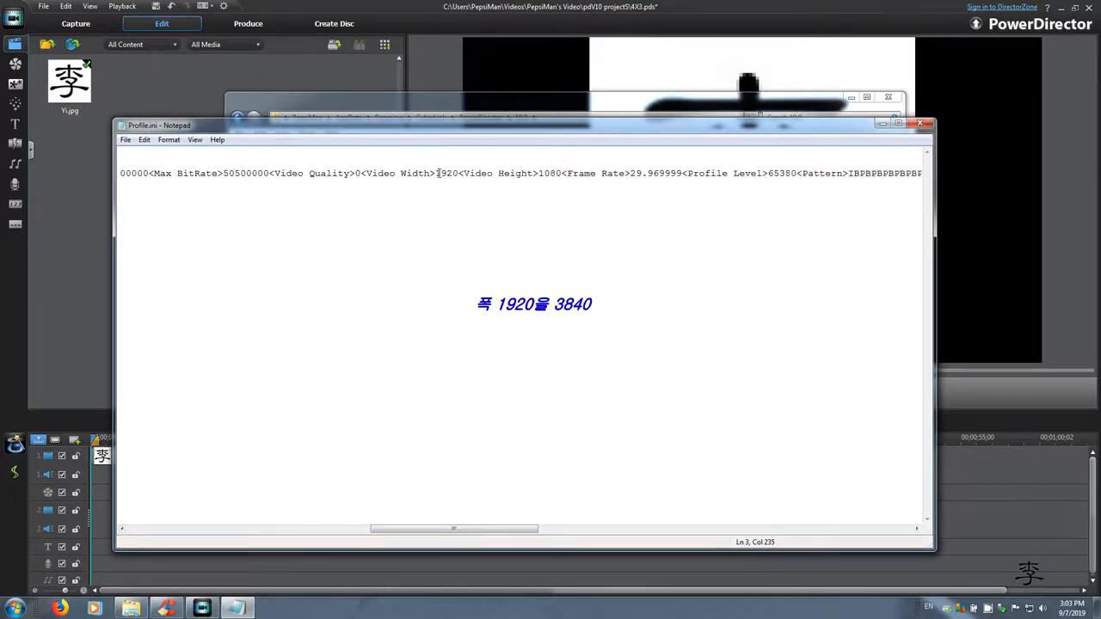
- Change Video Width 1920 to 3840 and Video Height 1080 to 1606 in the profile line
double_click(444, 173)
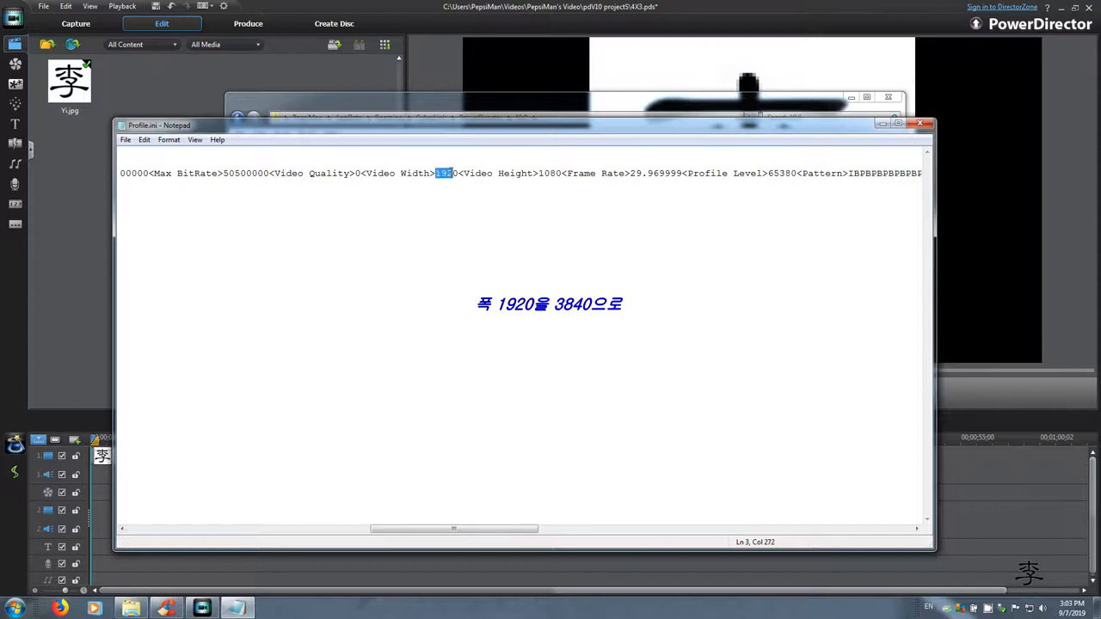
text(3840)
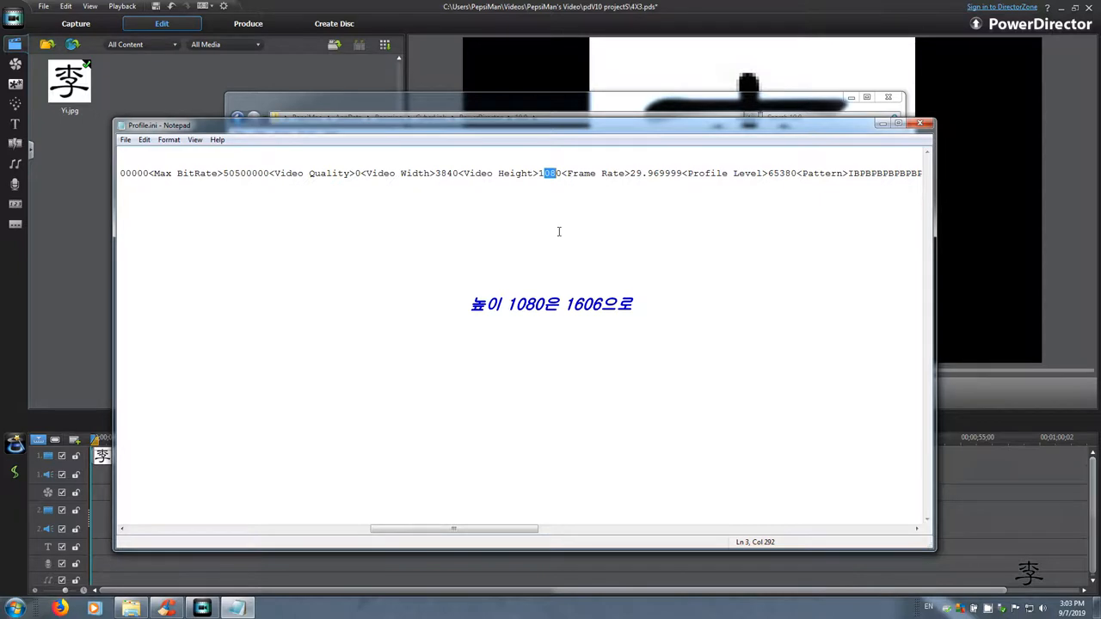
text(606)
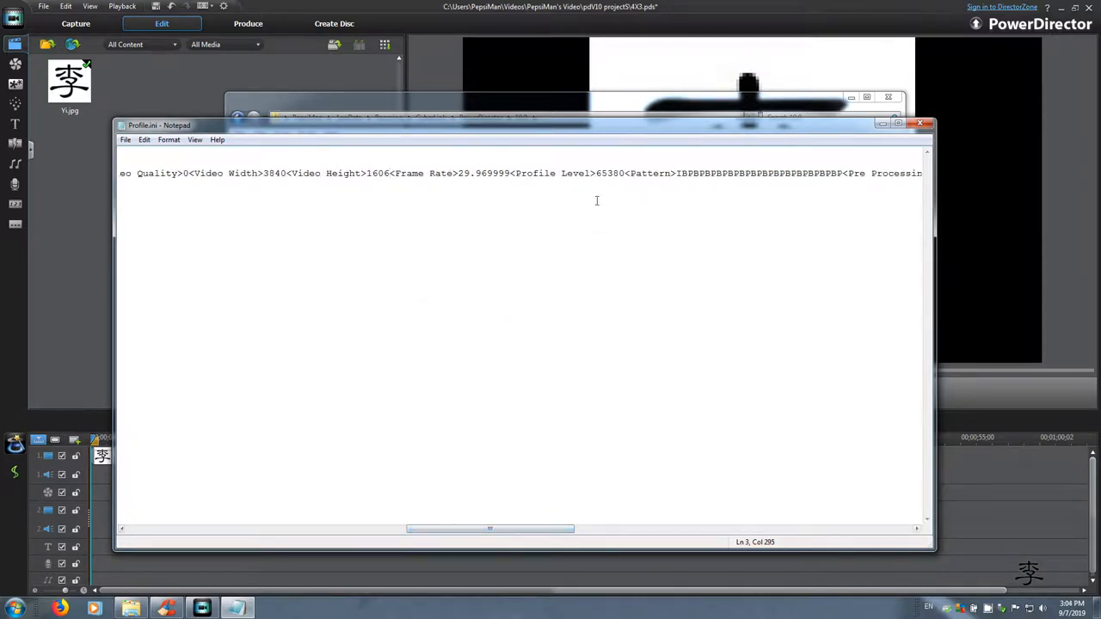
double_click(609, 172)
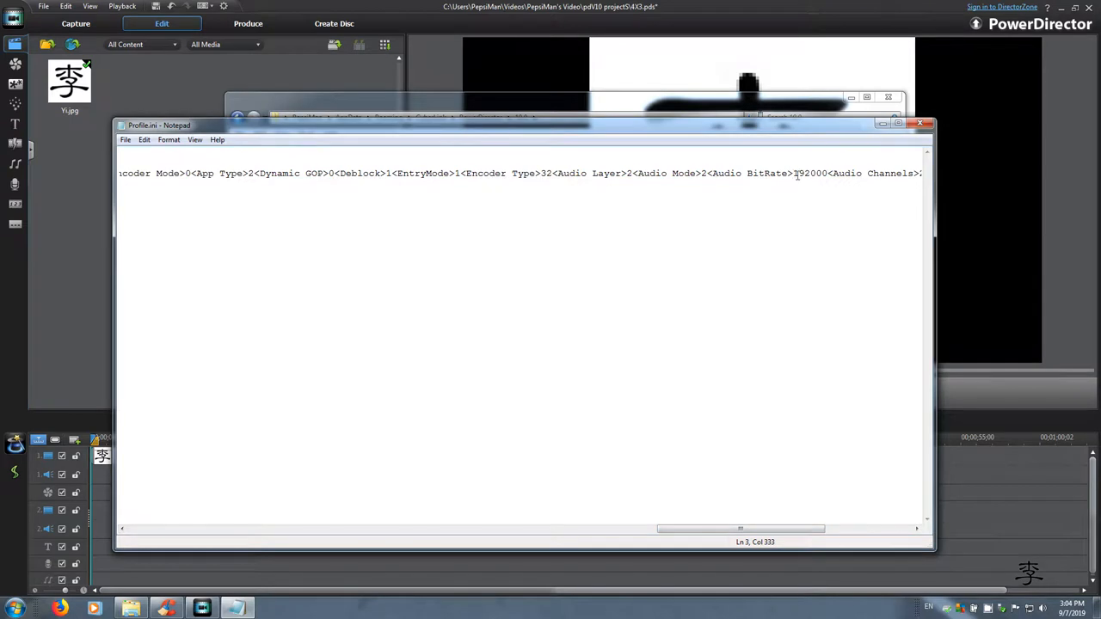
- Scroll back to the Name and Description fields at the start of the profile line
drag(740, 529, 664, 530)
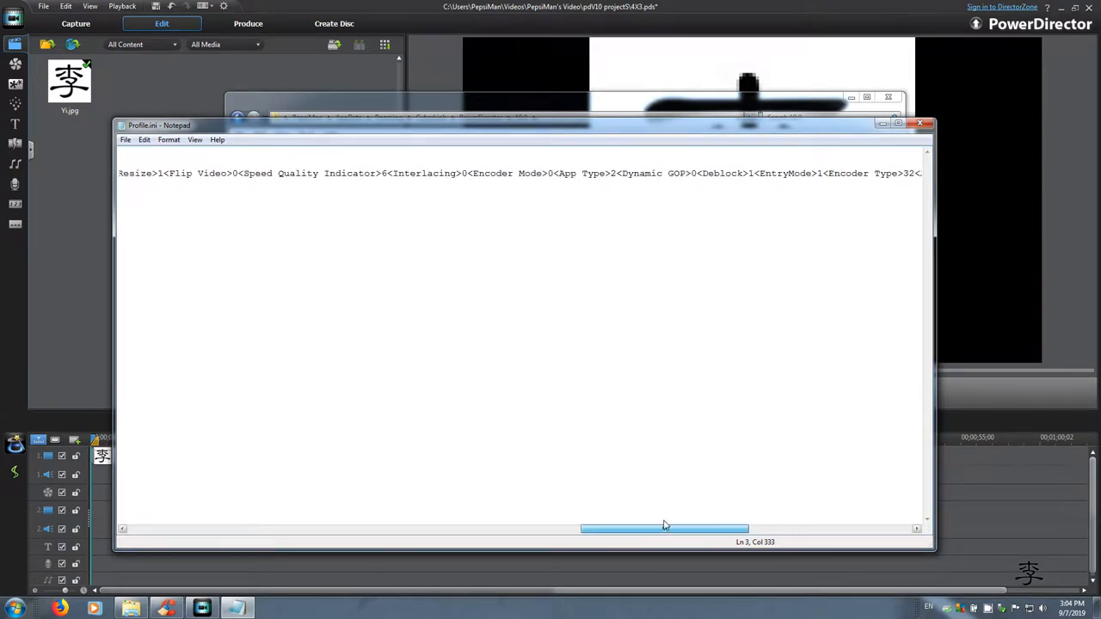
drag(664, 528, 488, 528)
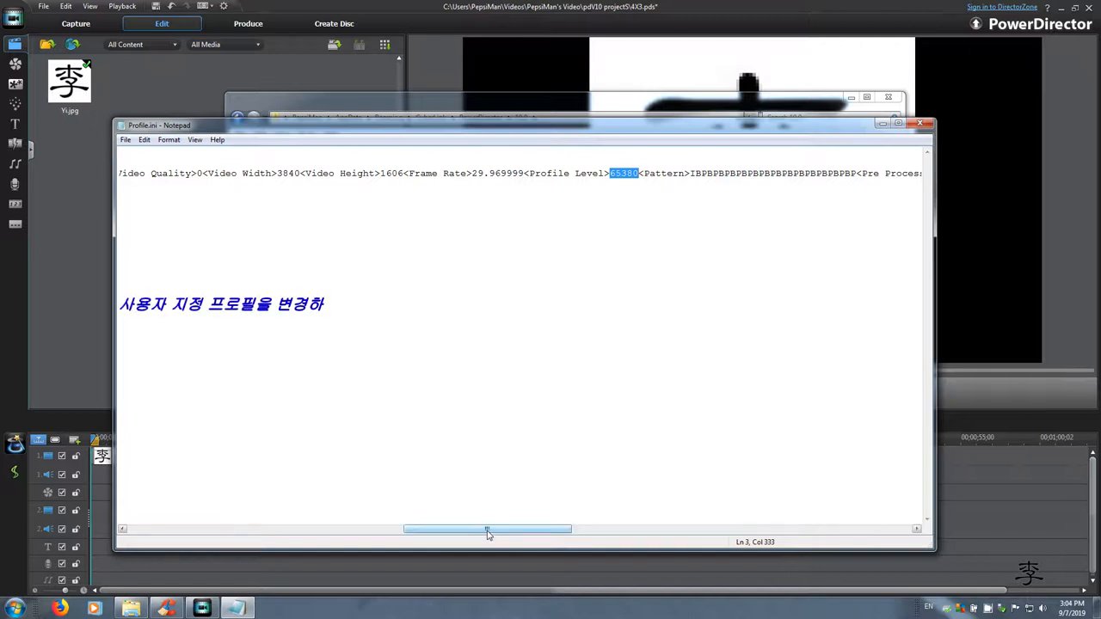
drag(488, 530, 210, 530)
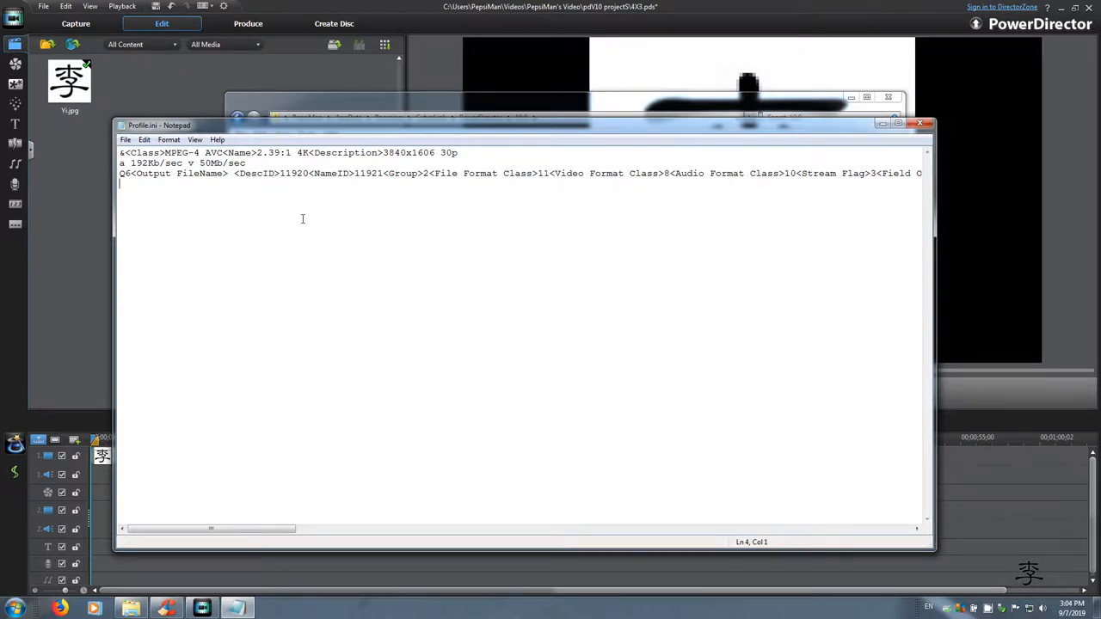
mouse_move(512, 368)
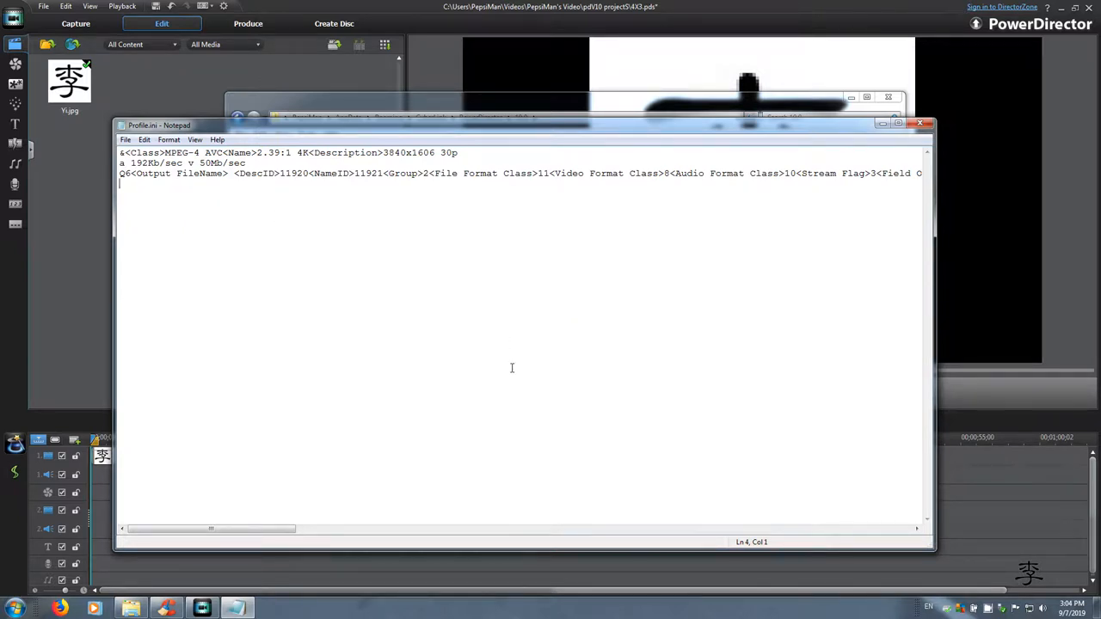
mouse_move(489, 329)
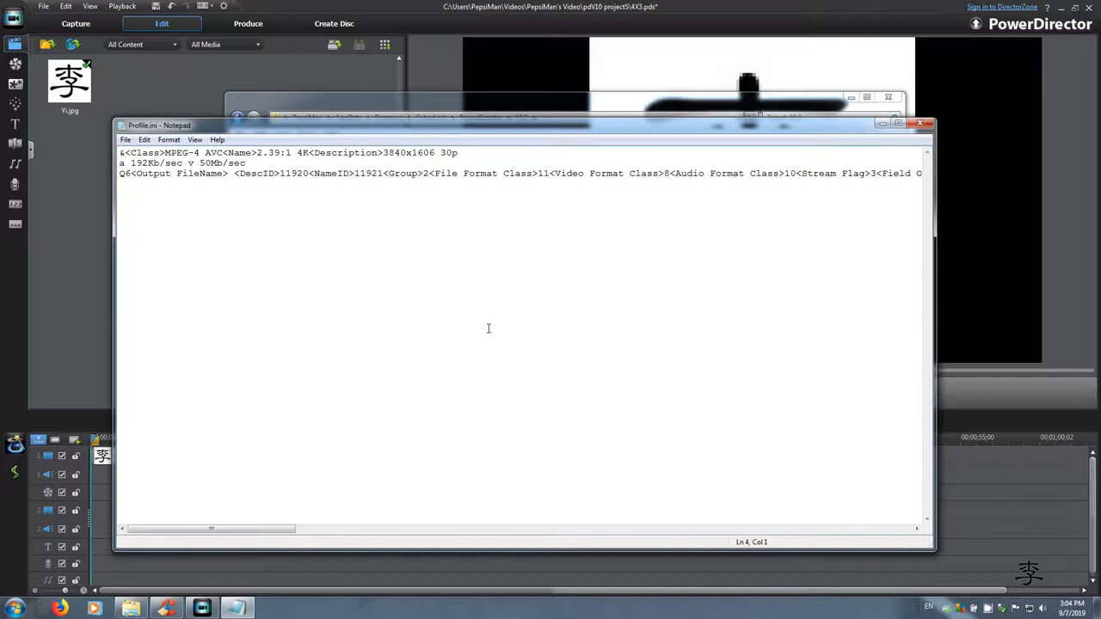
mouse_move(516, 323)
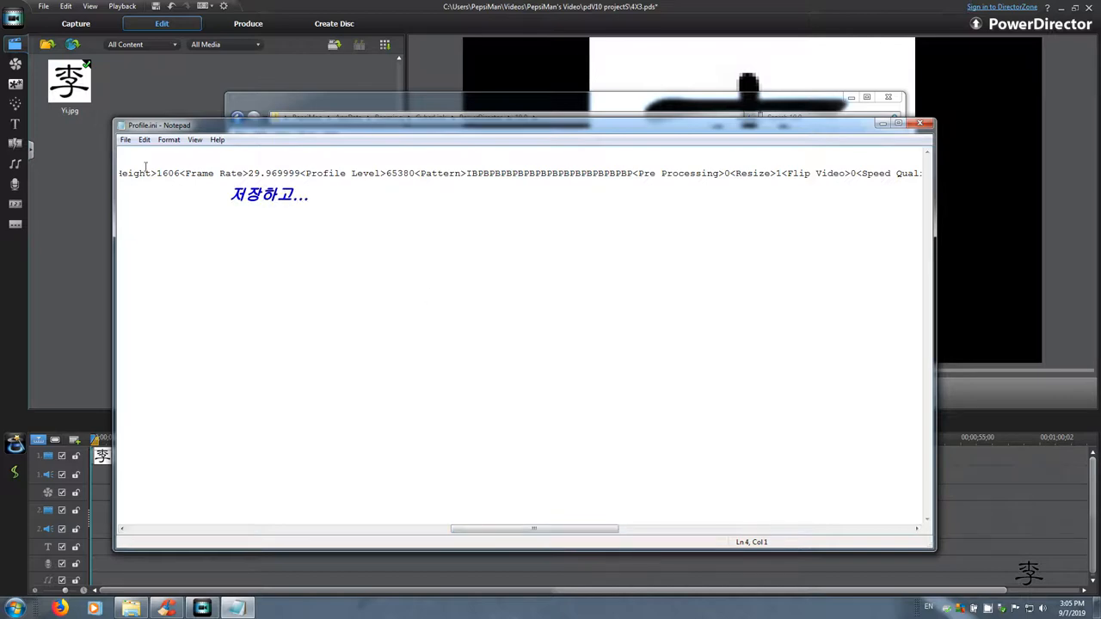
- Close the edited ProfMan.ini file in Notepad
click(919, 123)
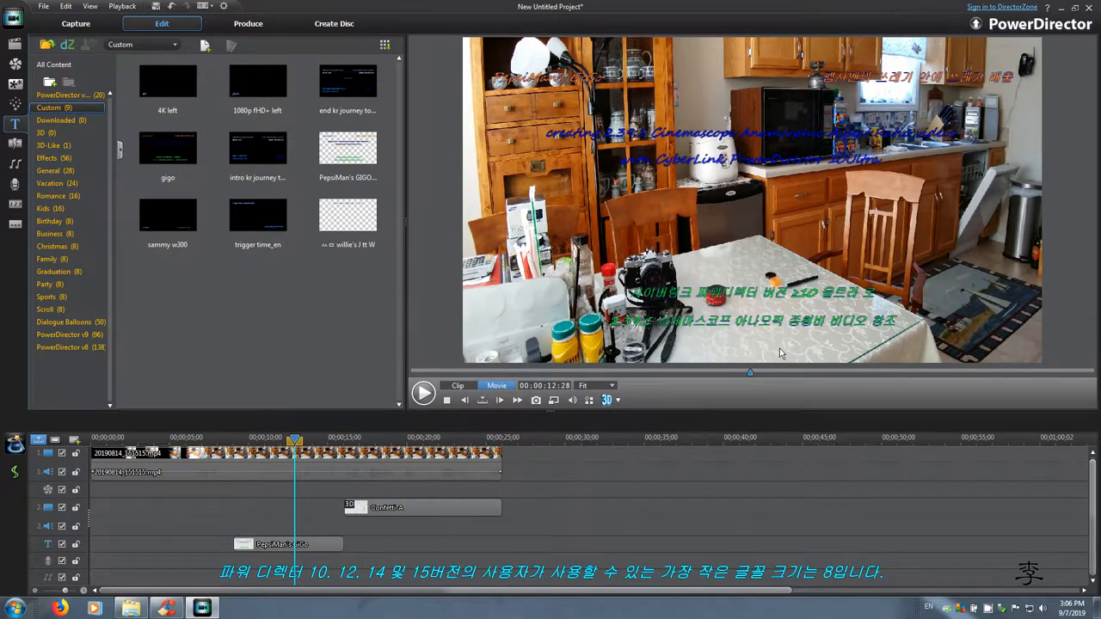
mouse_move(770, 341)
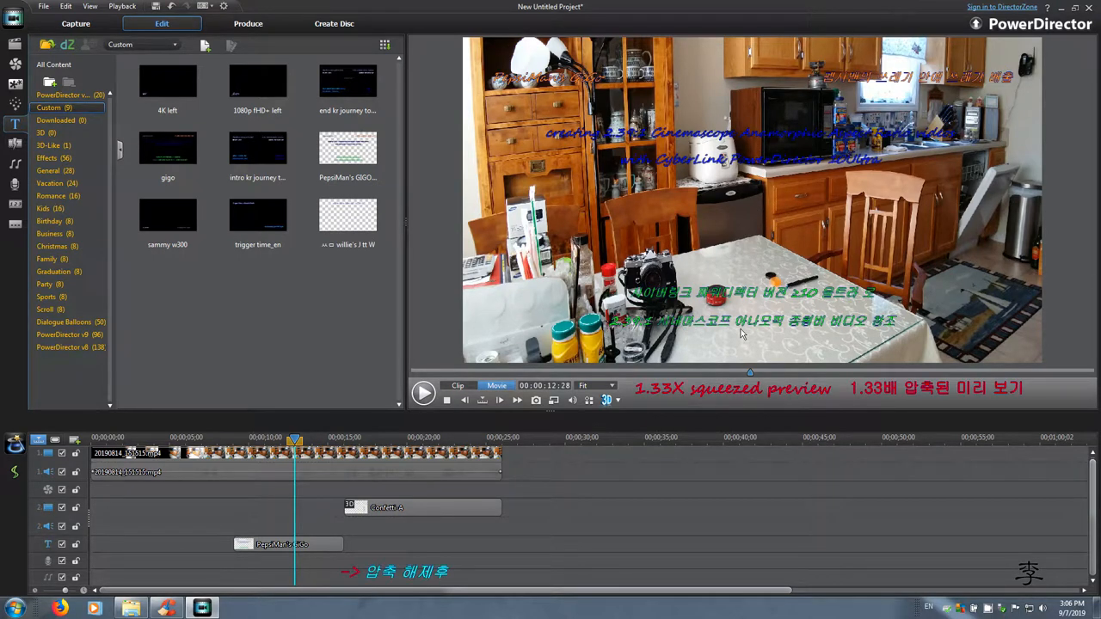
click(416, 438)
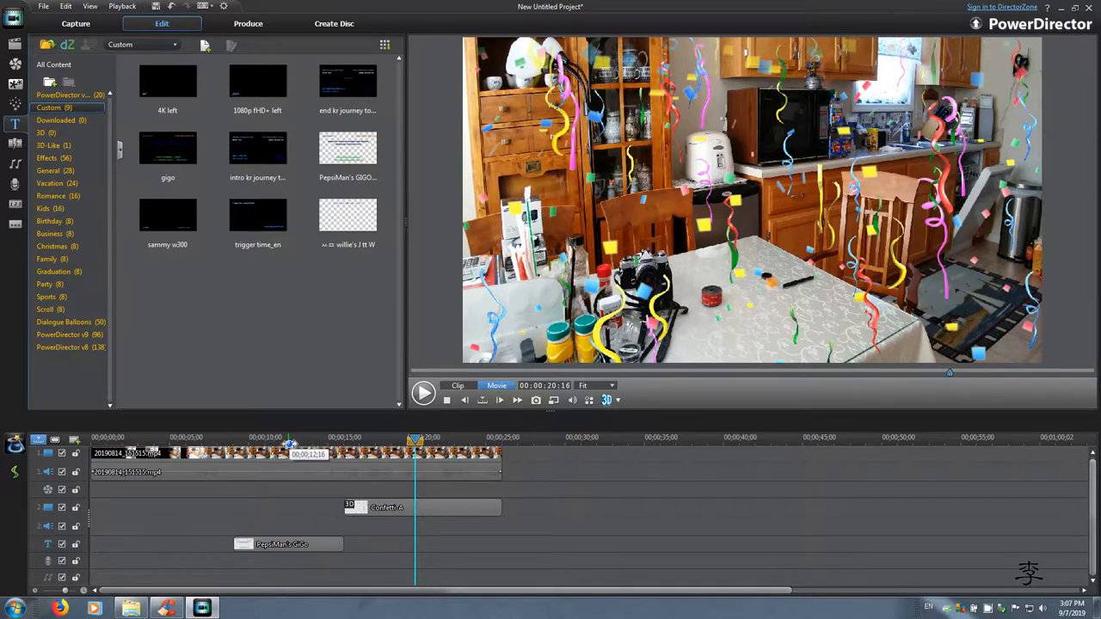
click(289, 440)
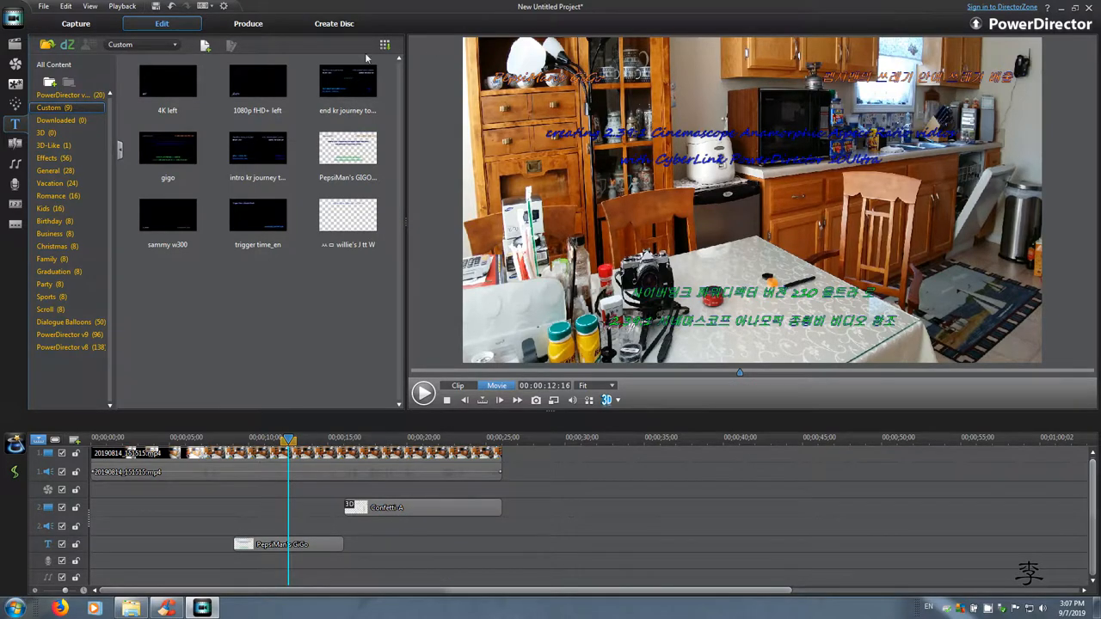
- Produce the kitchen project as MPEG-4 using the custom 2.39:1 4K profile
click(247, 24)
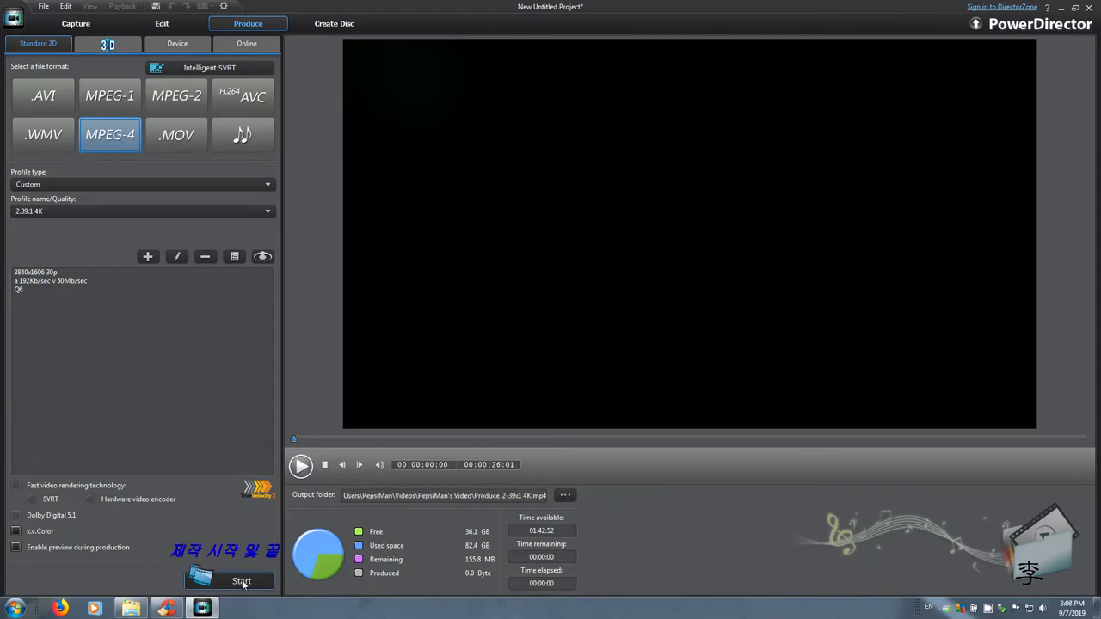
click(241, 582)
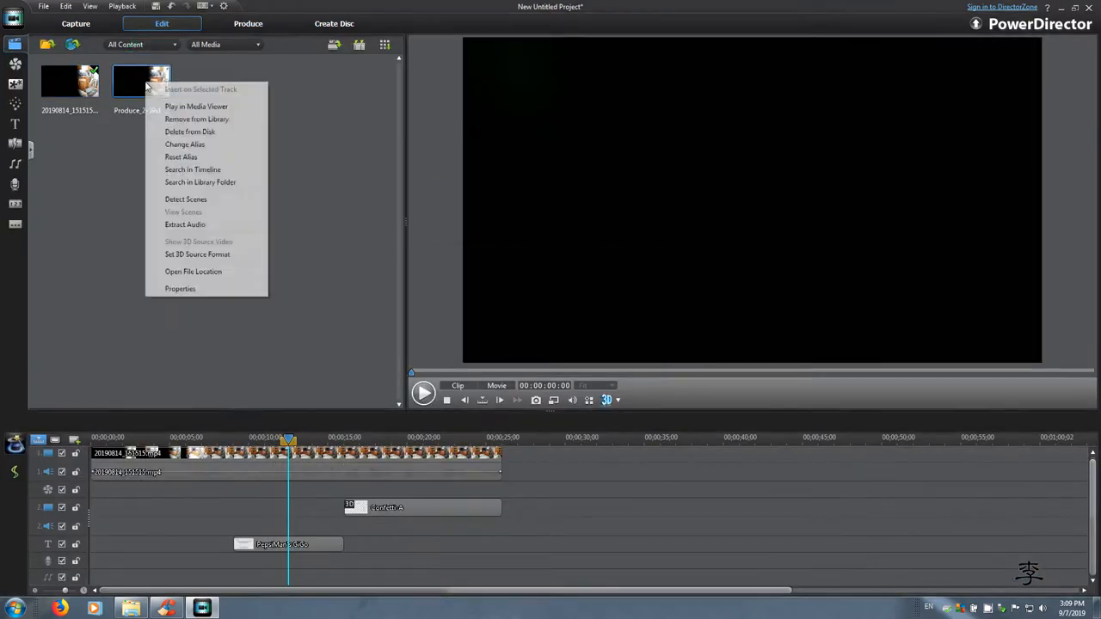
- View Properties for the produced MP4 and then for the original kitchen clip to compare them
click(179, 289)
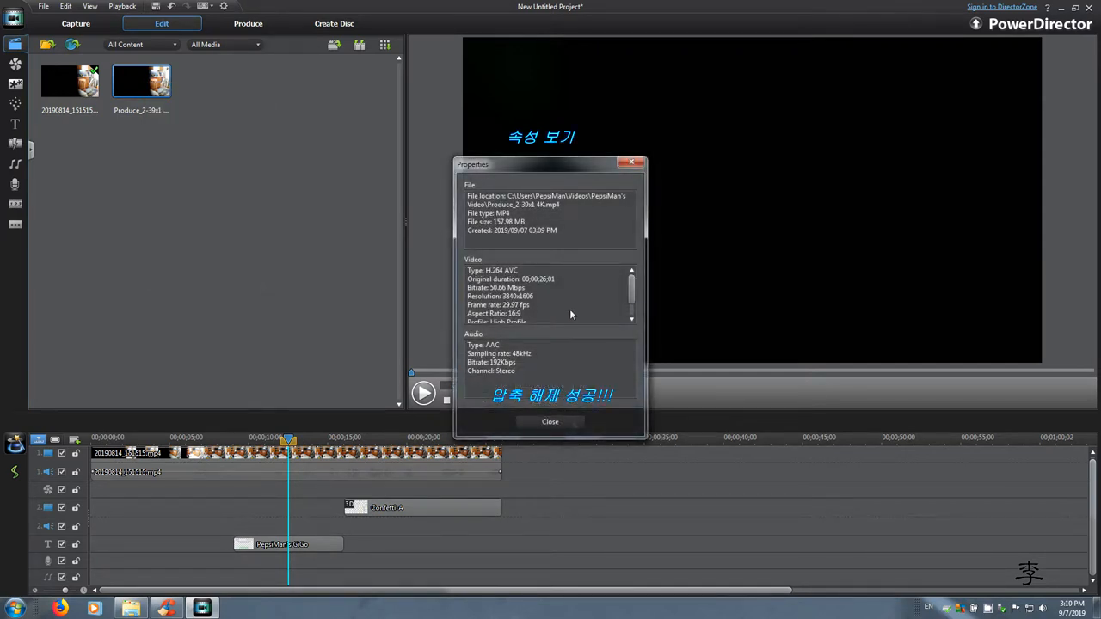
click(550, 422)
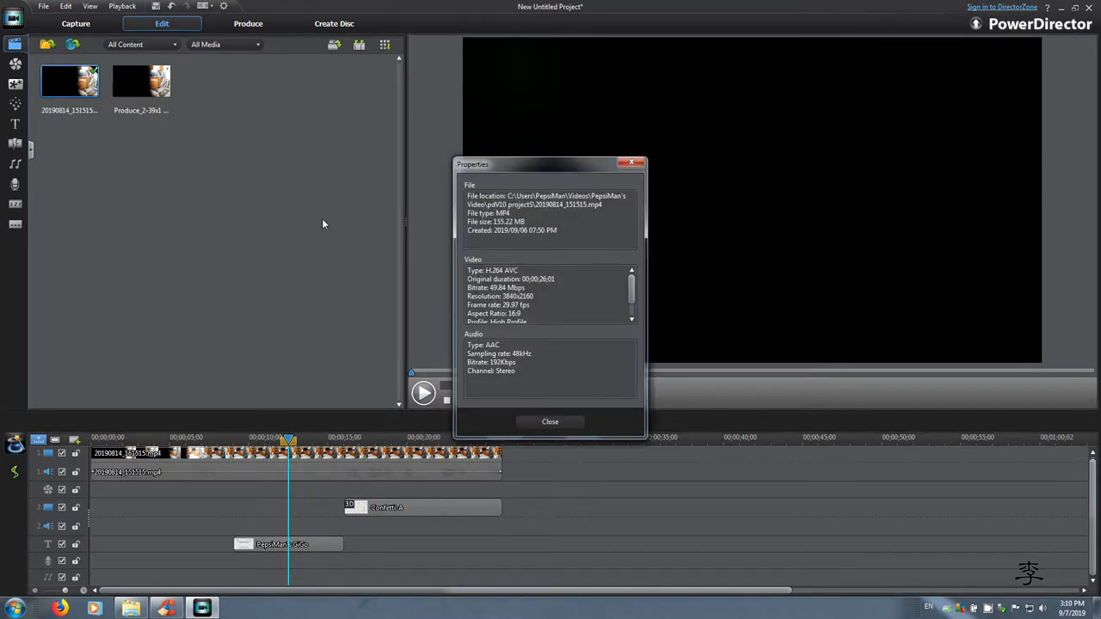
mouse_move(496, 306)
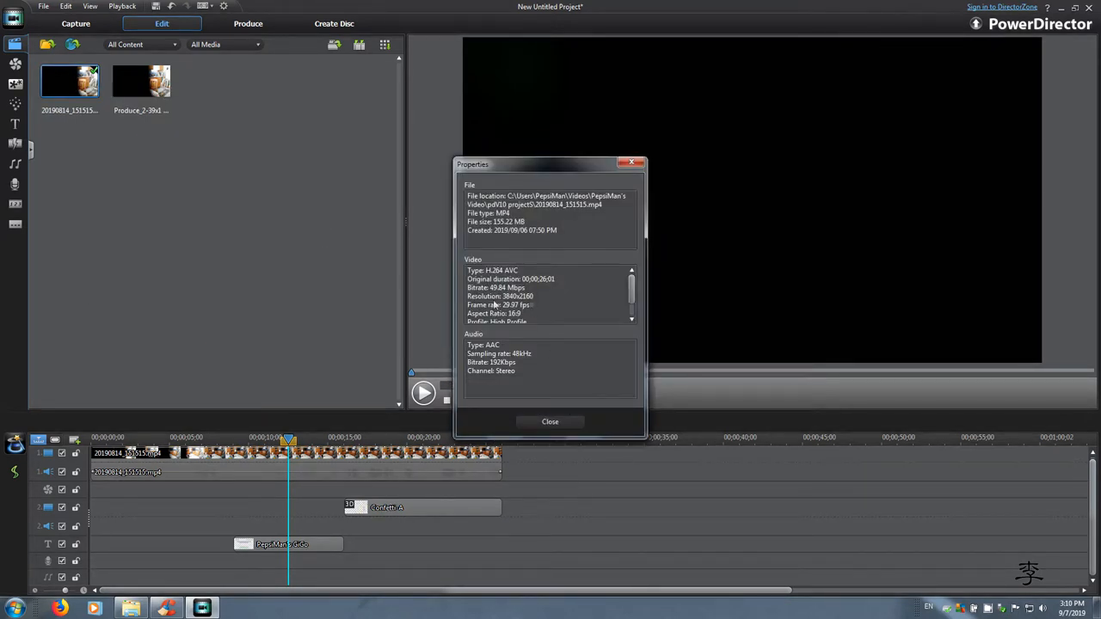
mouse_move(526, 306)
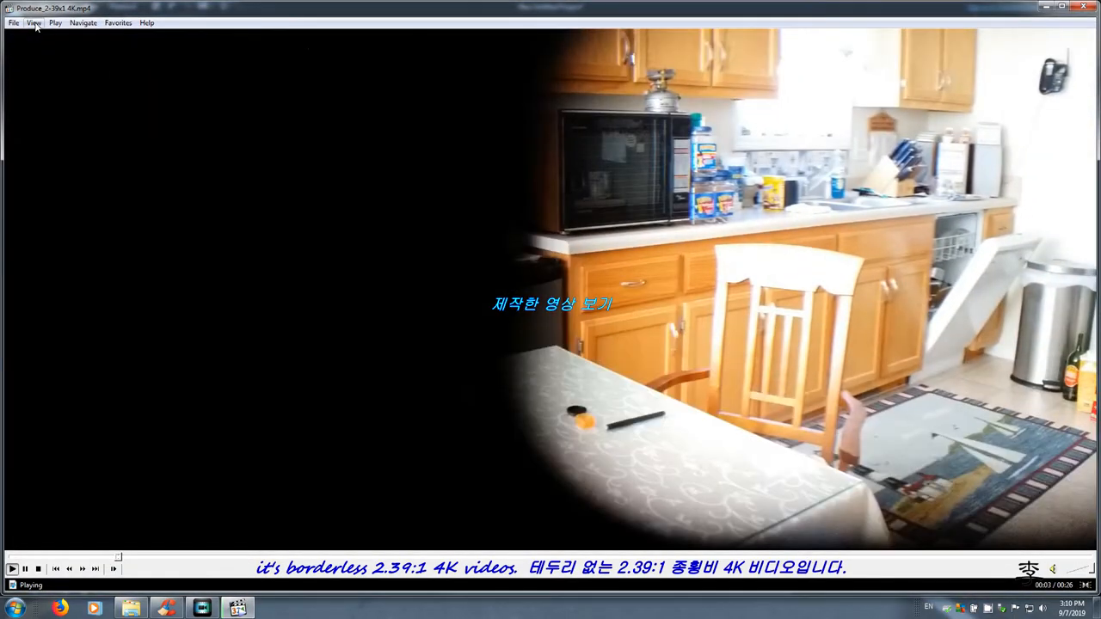
- Play the produced borderless 2.39:1 4K kitchen video in MPC-HC
click(34, 22)
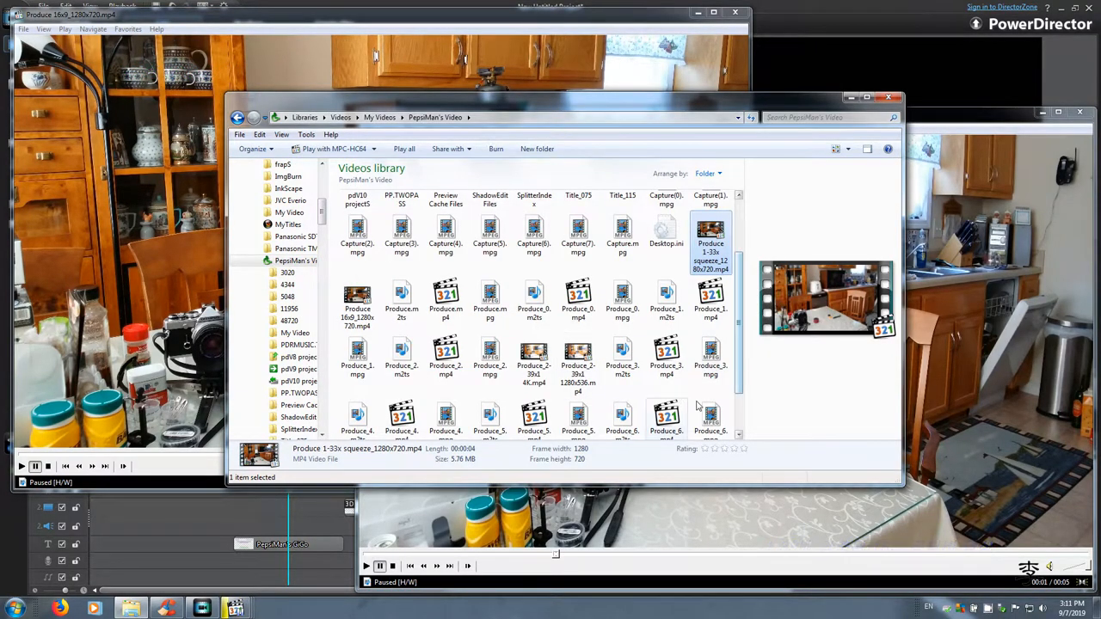
mouse_move(578, 356)
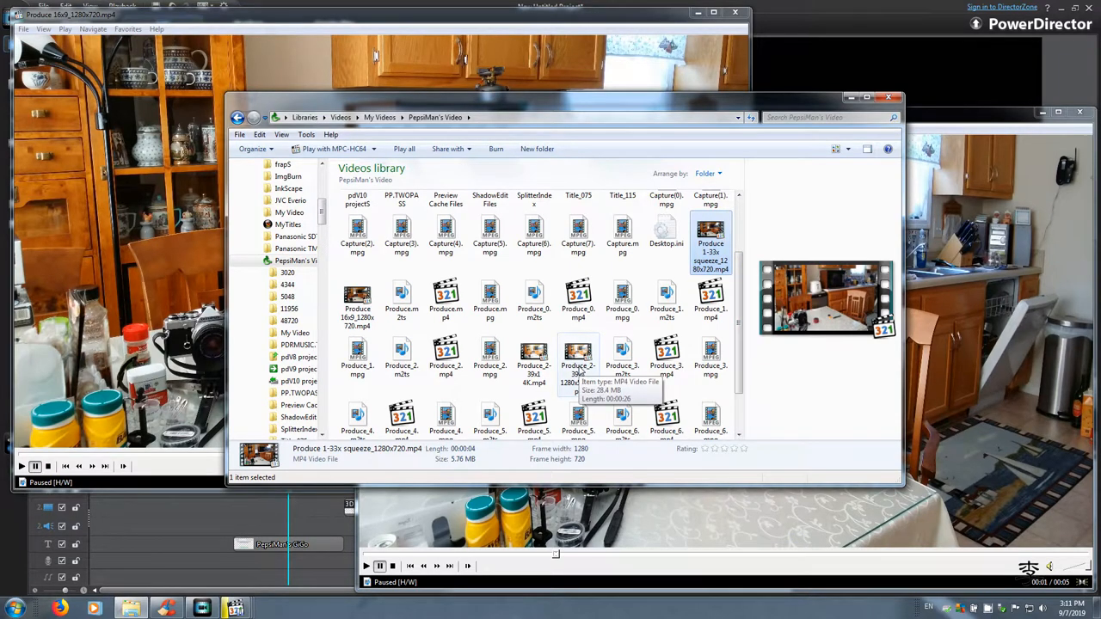
mouse_move(578, 370)
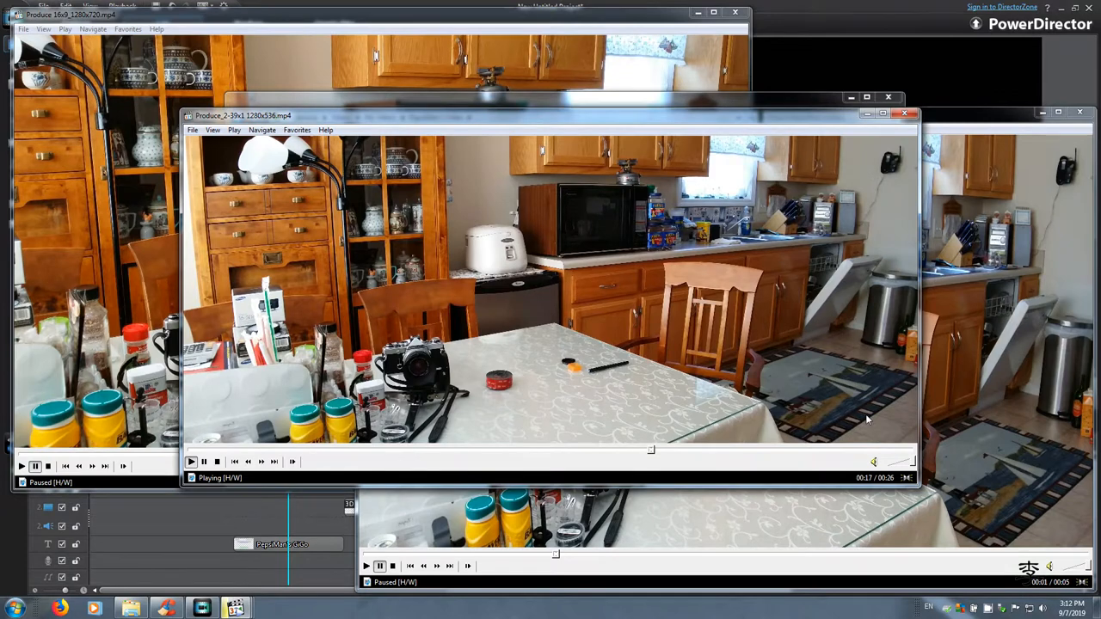
- Let the 1280×536 de-squeezed kitchen clip play through its Korean title, then pause it
click(874, 461)
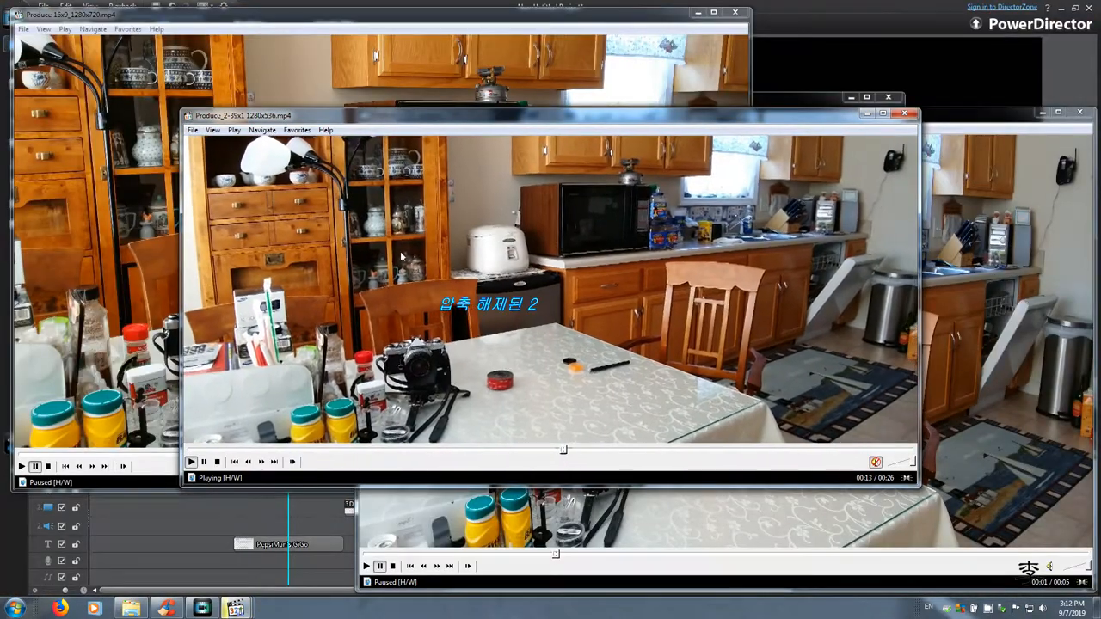
click(203, 461)
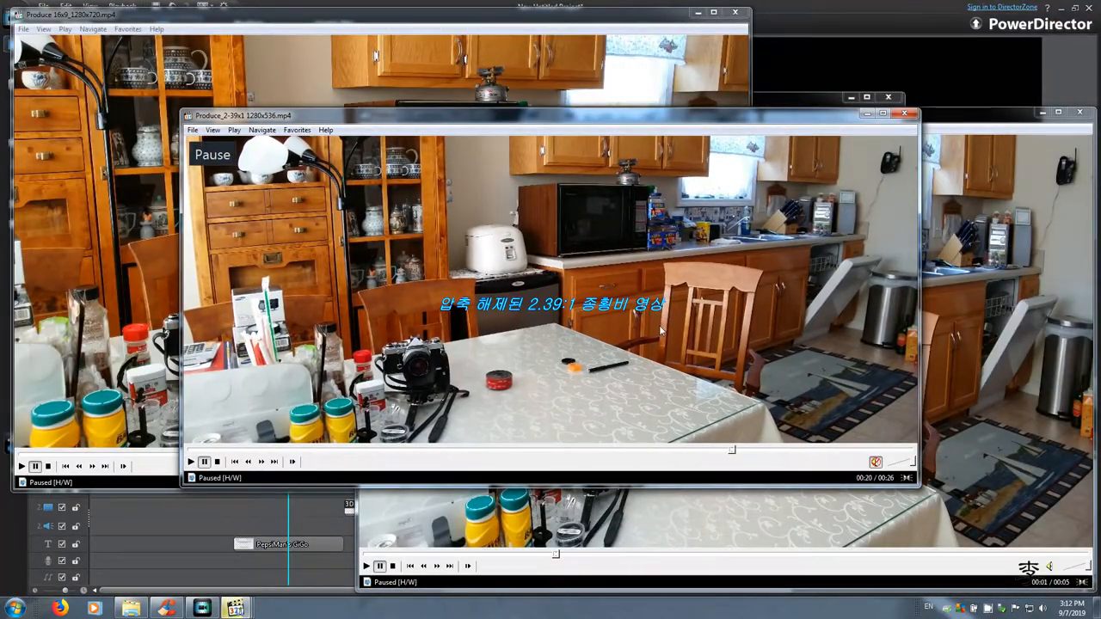